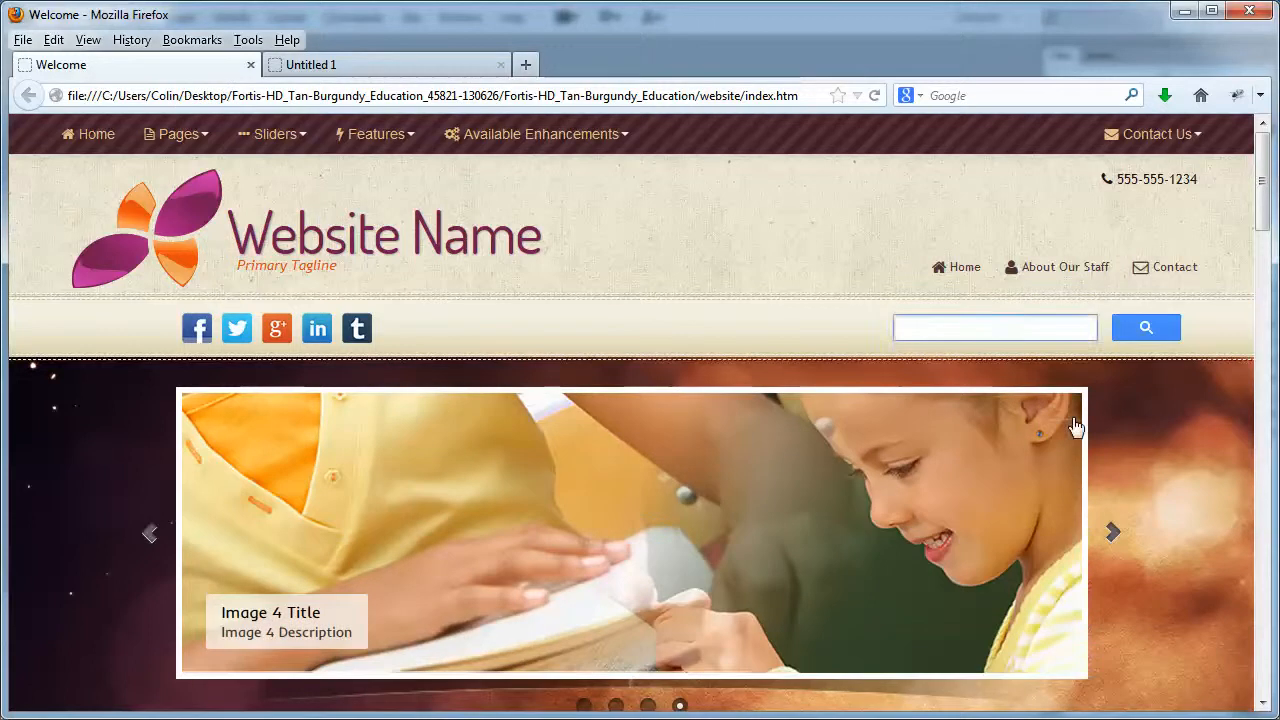
# Step: Search the i3dthemes.com site for 'templates' from its search box
pyautogui.click(995, 327)
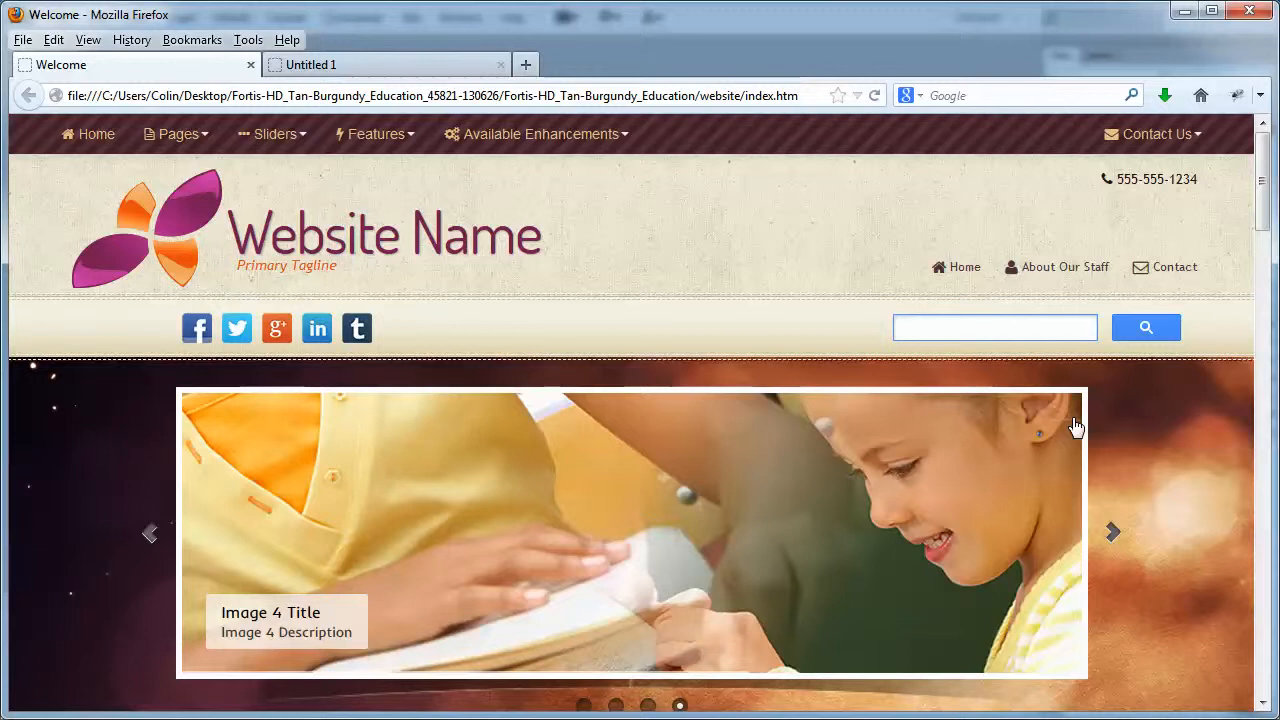
pyautogui.click(995, 327)
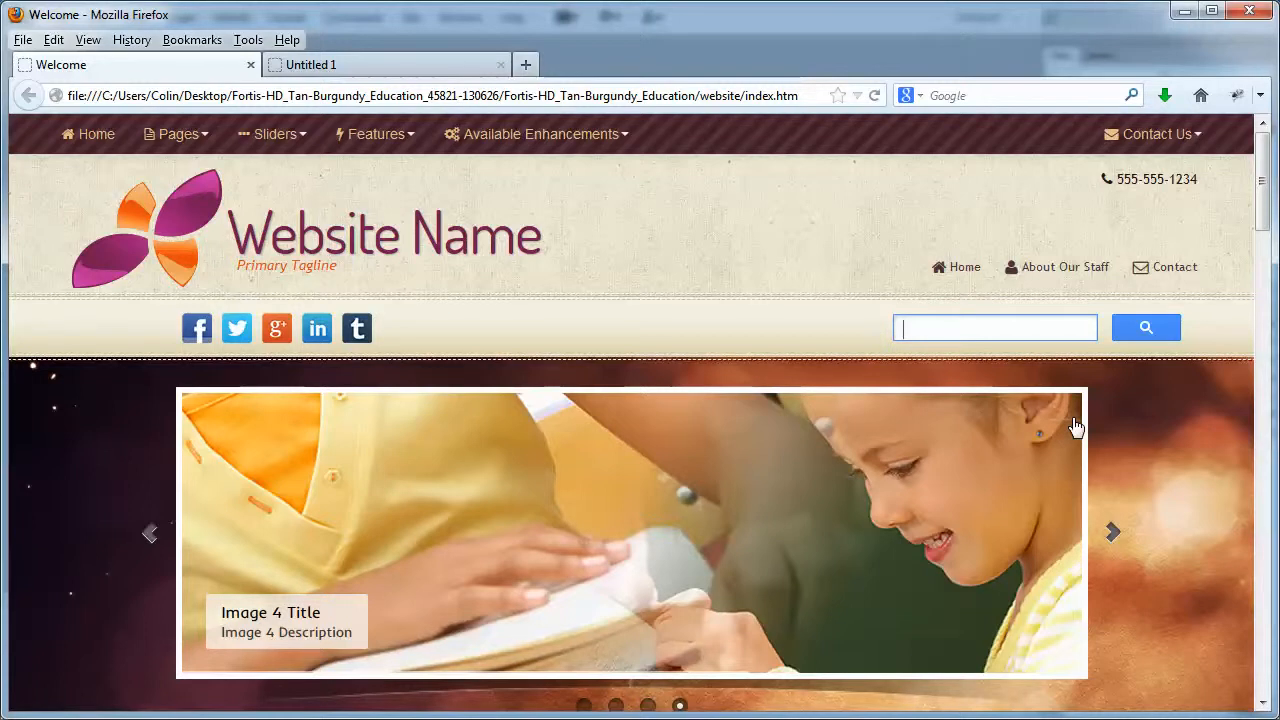
pyautogui.moveTo(1163, 412)
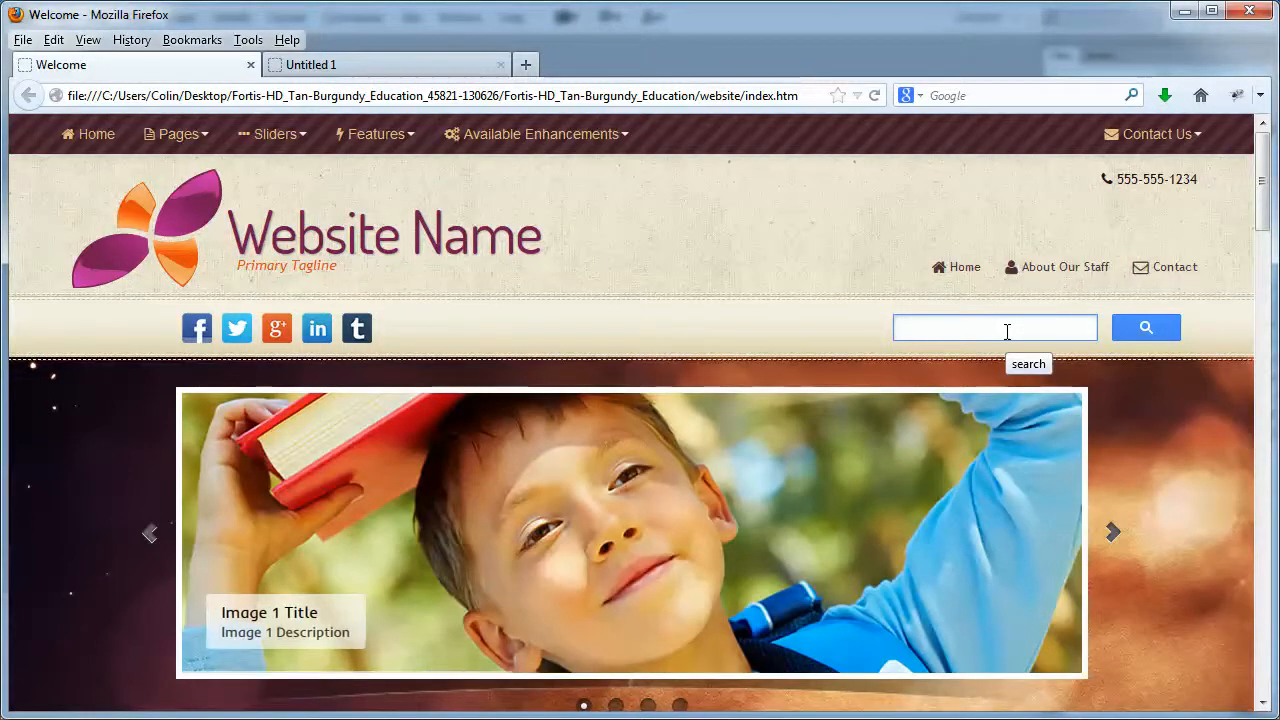
pyautogui.click(995, 328)
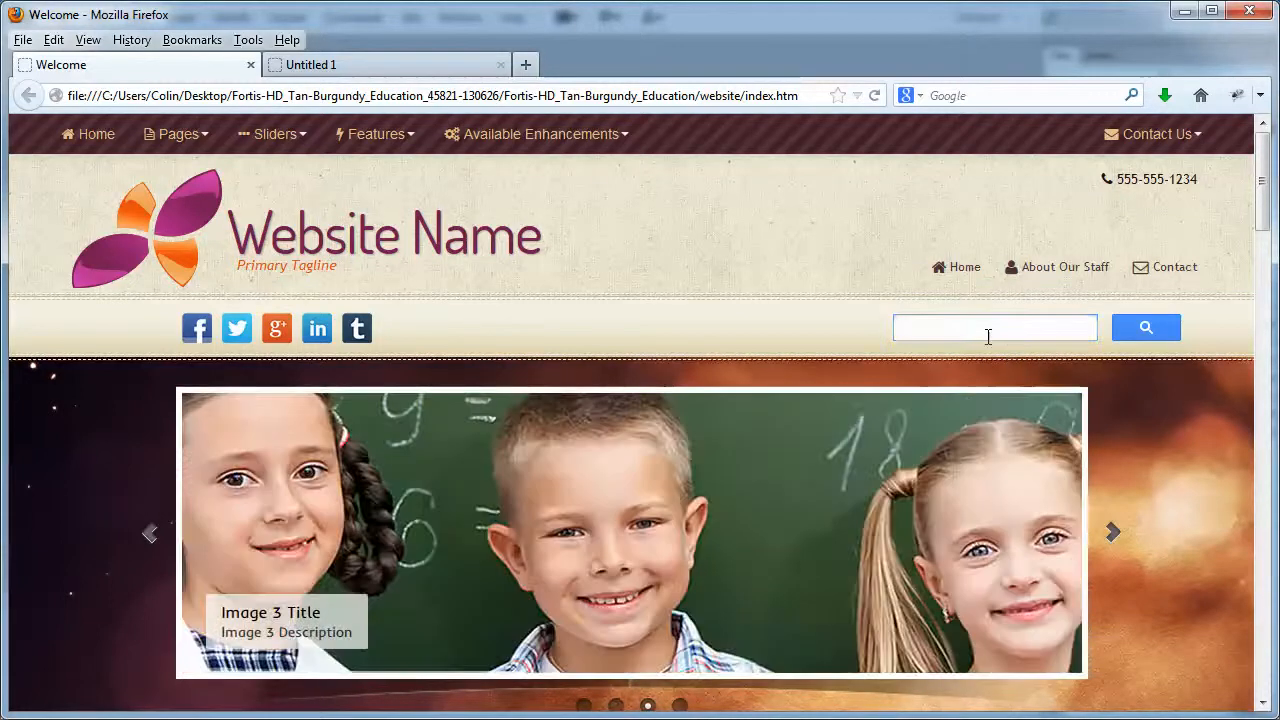
pyautogui.click(994, 327)
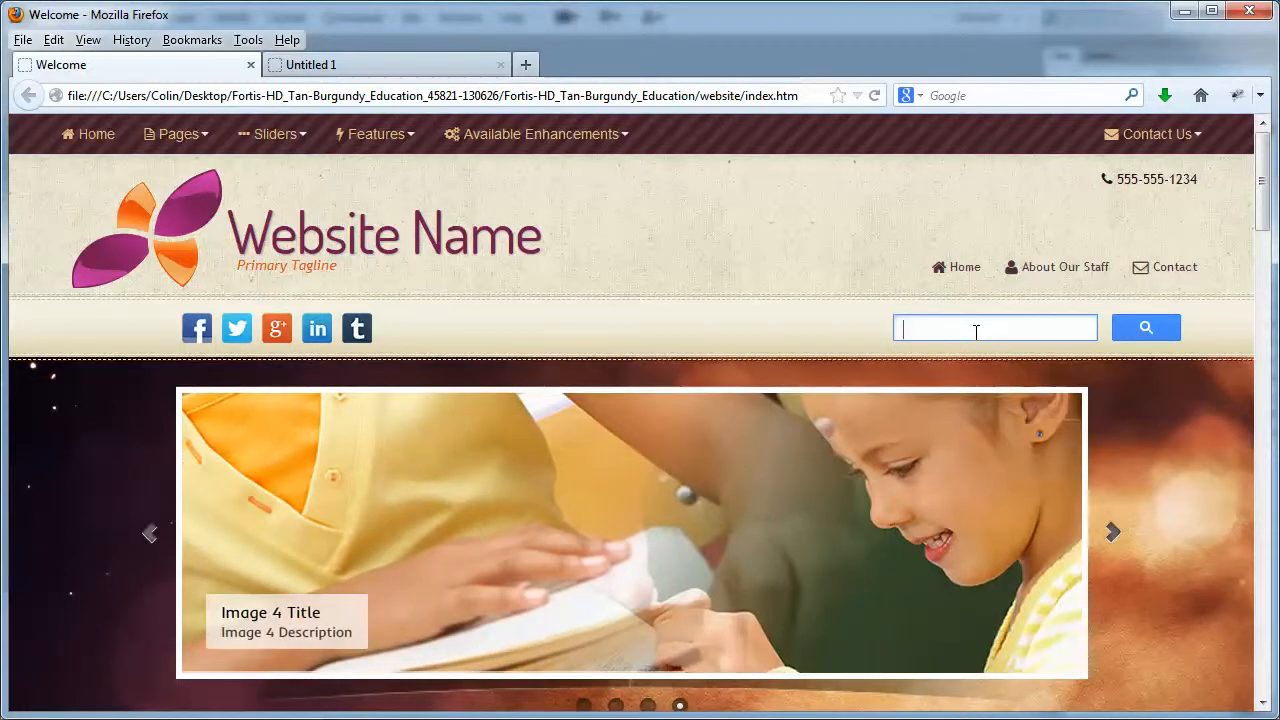
pyautogui.write('templates')
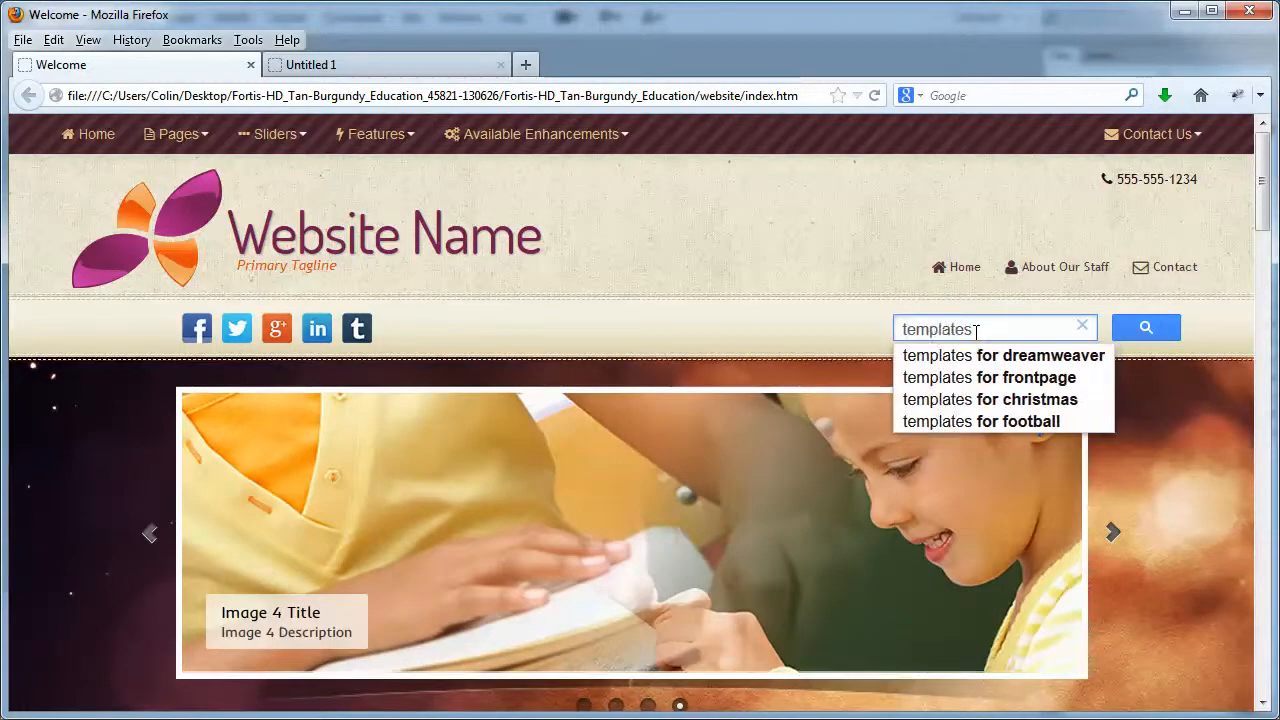
pyautogui.click(1146, 327)
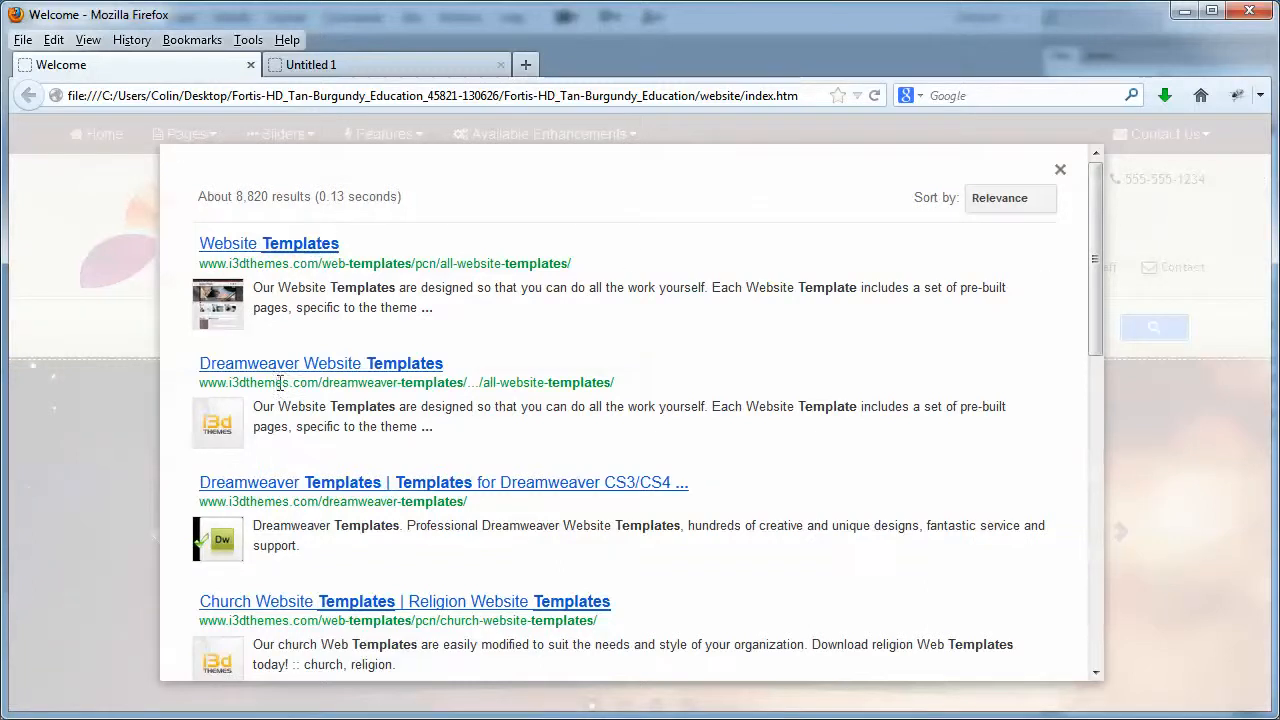
pyautogui.moveTo(657, 611)
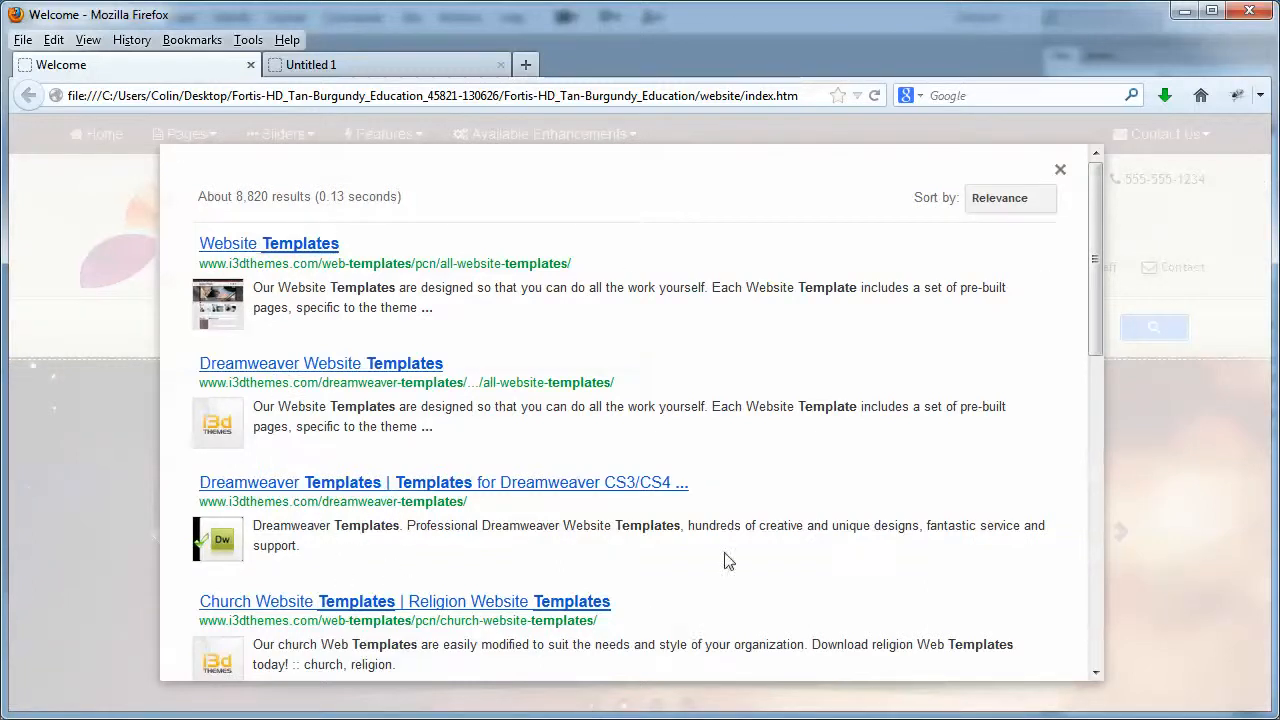
pyautogui.moveTo(580, 388)
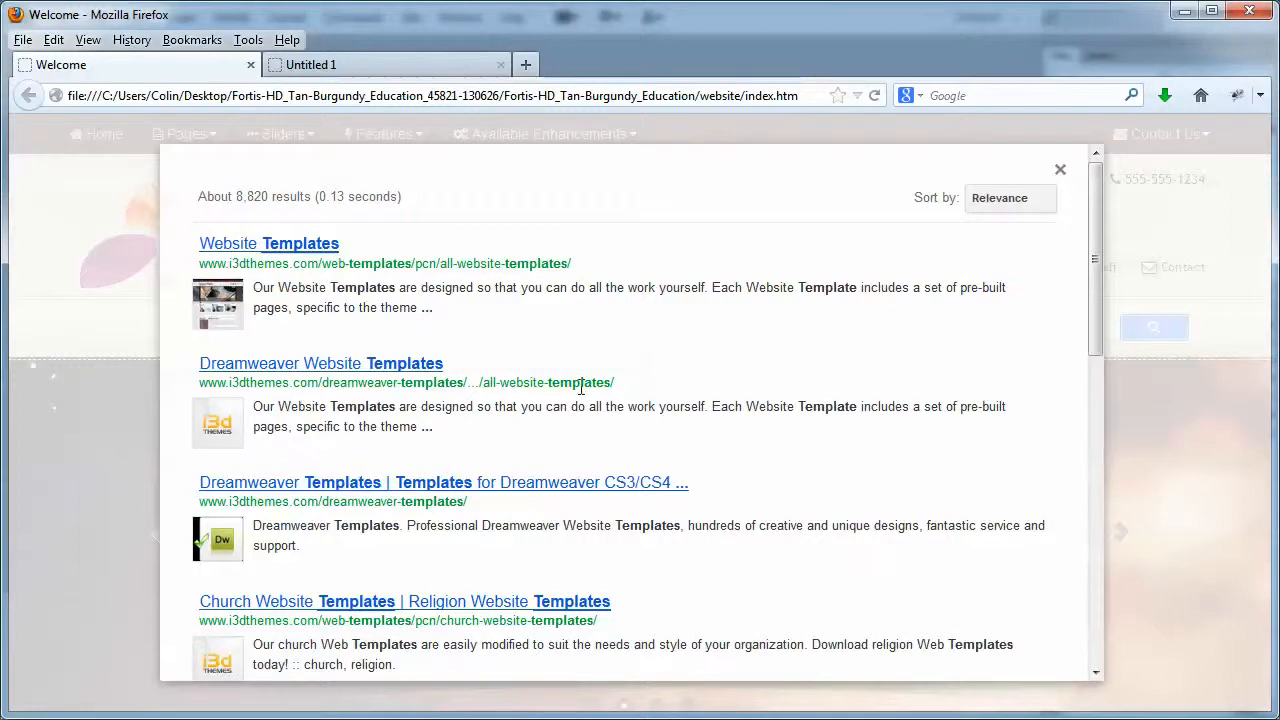
# Step: Review the template search results overlay and dismiss it
pyautogui.scroll(-3)
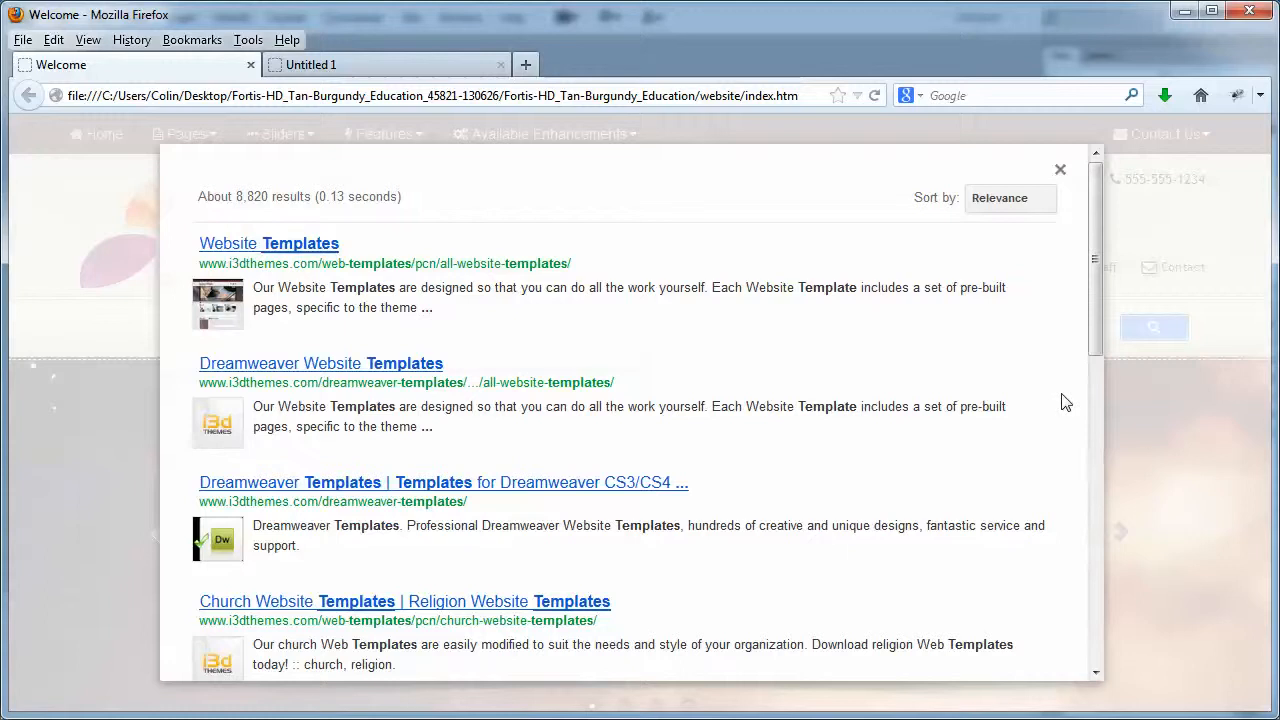
pyautogui.scroll(-3)
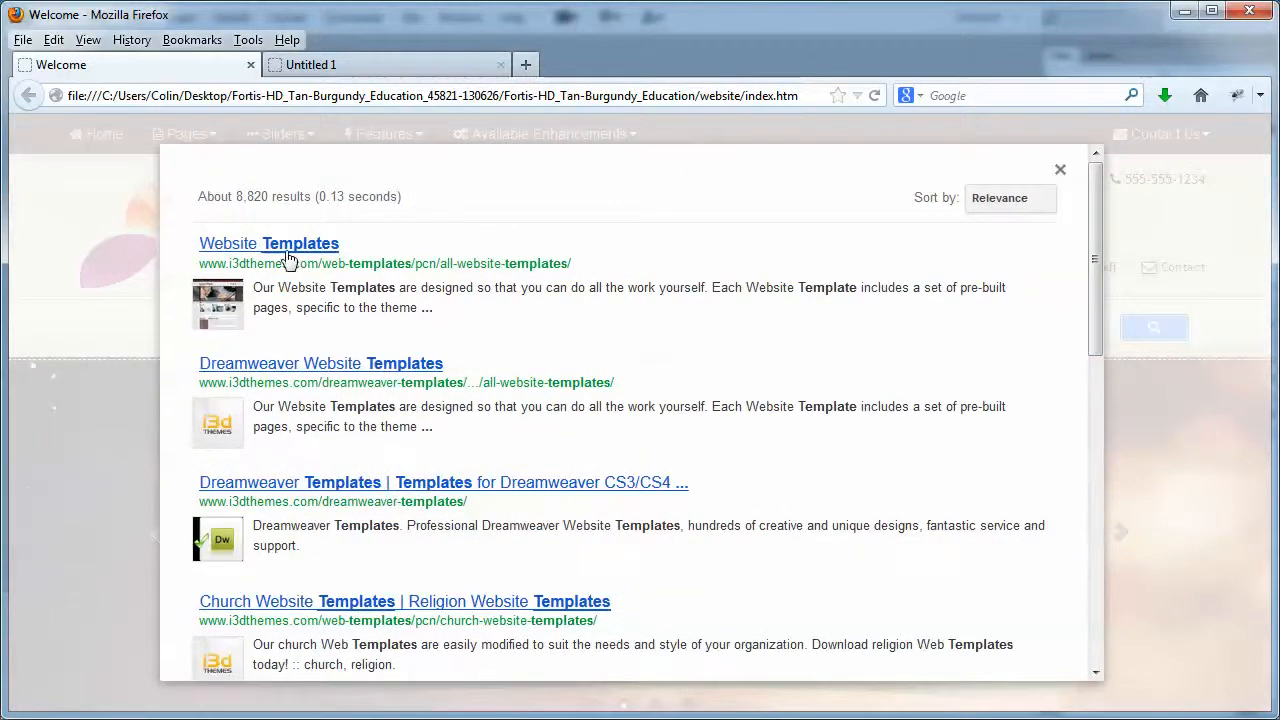
pyautogui.moveTo(850, 389)
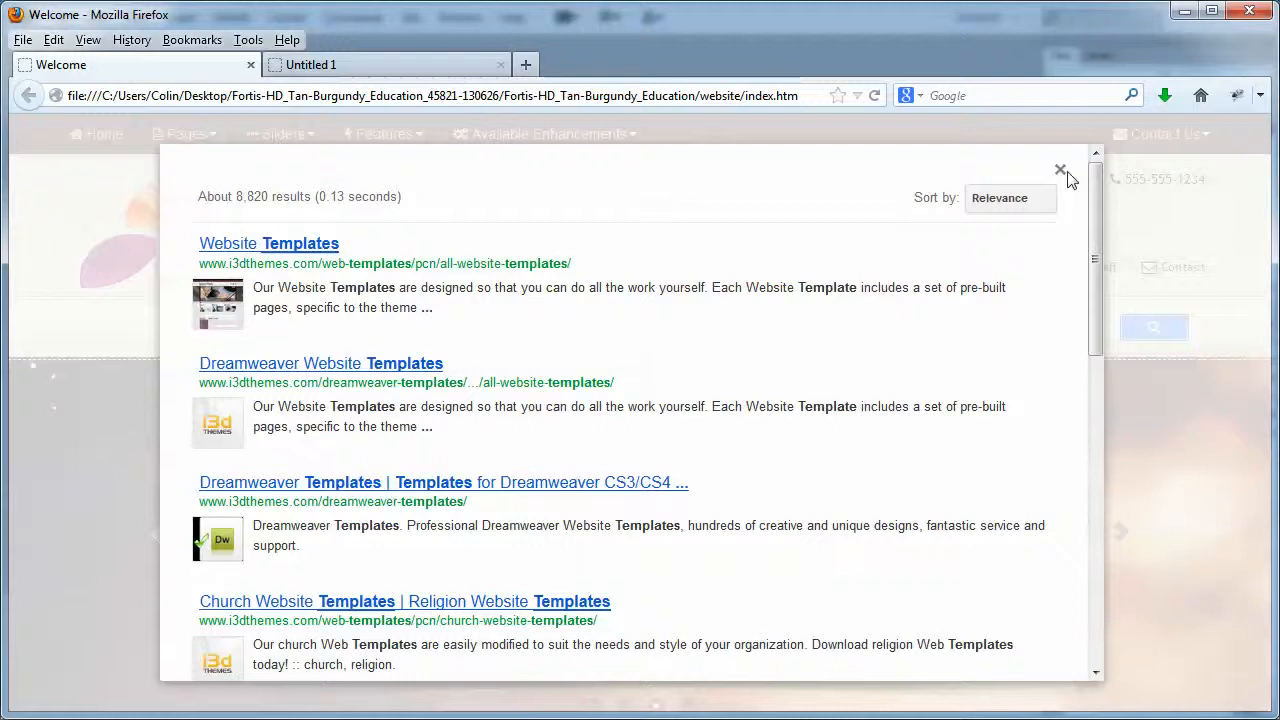
pyautogui.click(1061, 170)
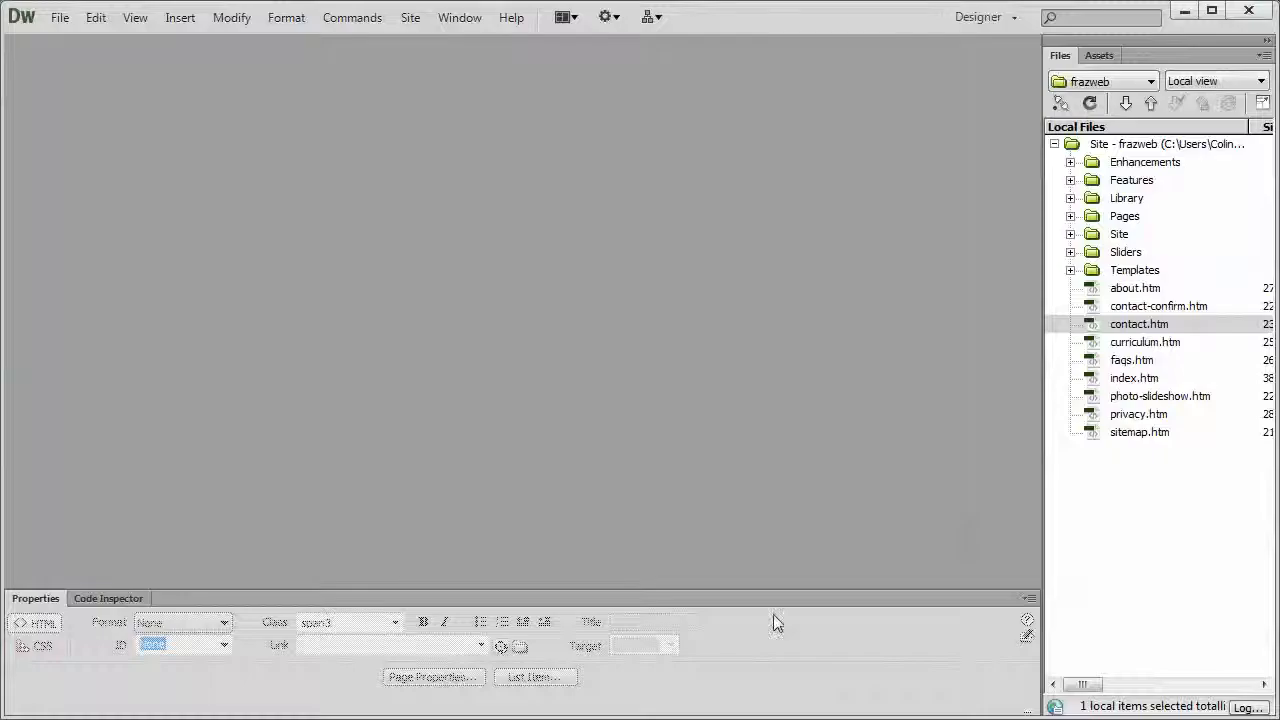
# Step: Open google-search.lbi from the site's Library > shared folder in Code view
pyautogui.click(1070, 198)
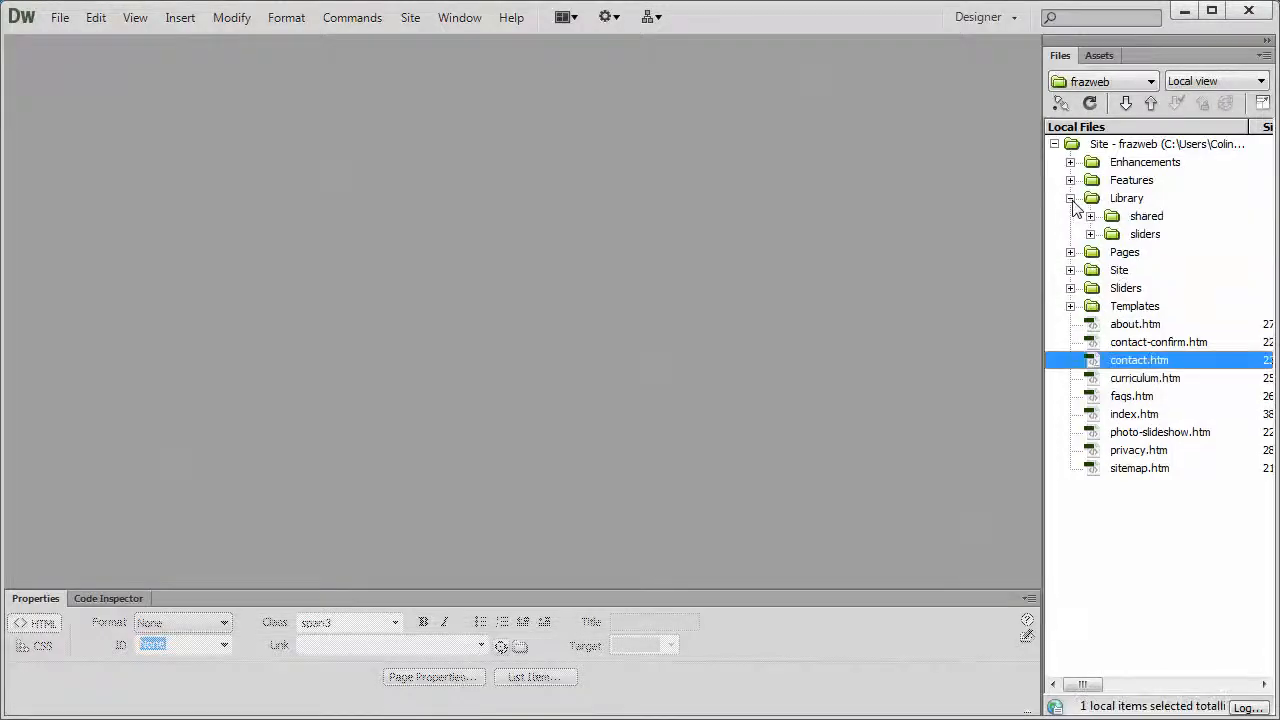
pyautogui.click(1091, 215)
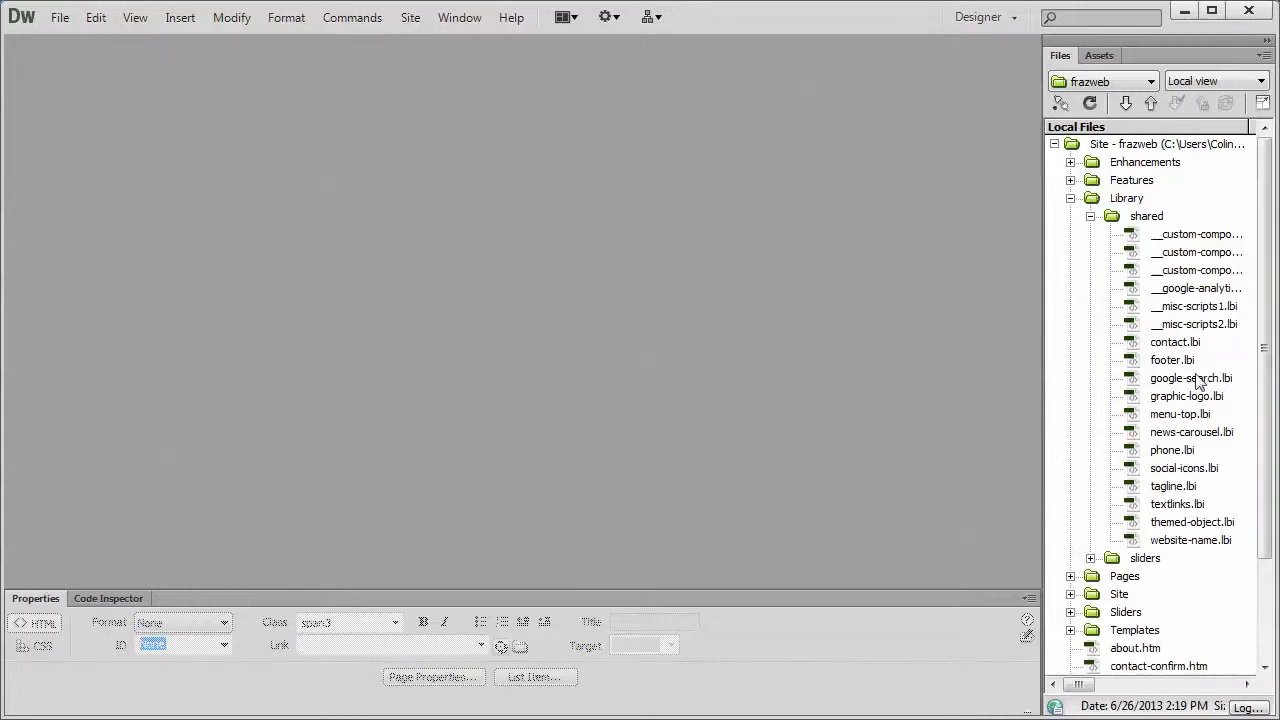
pyautogui.doubleClick(1191, 378)
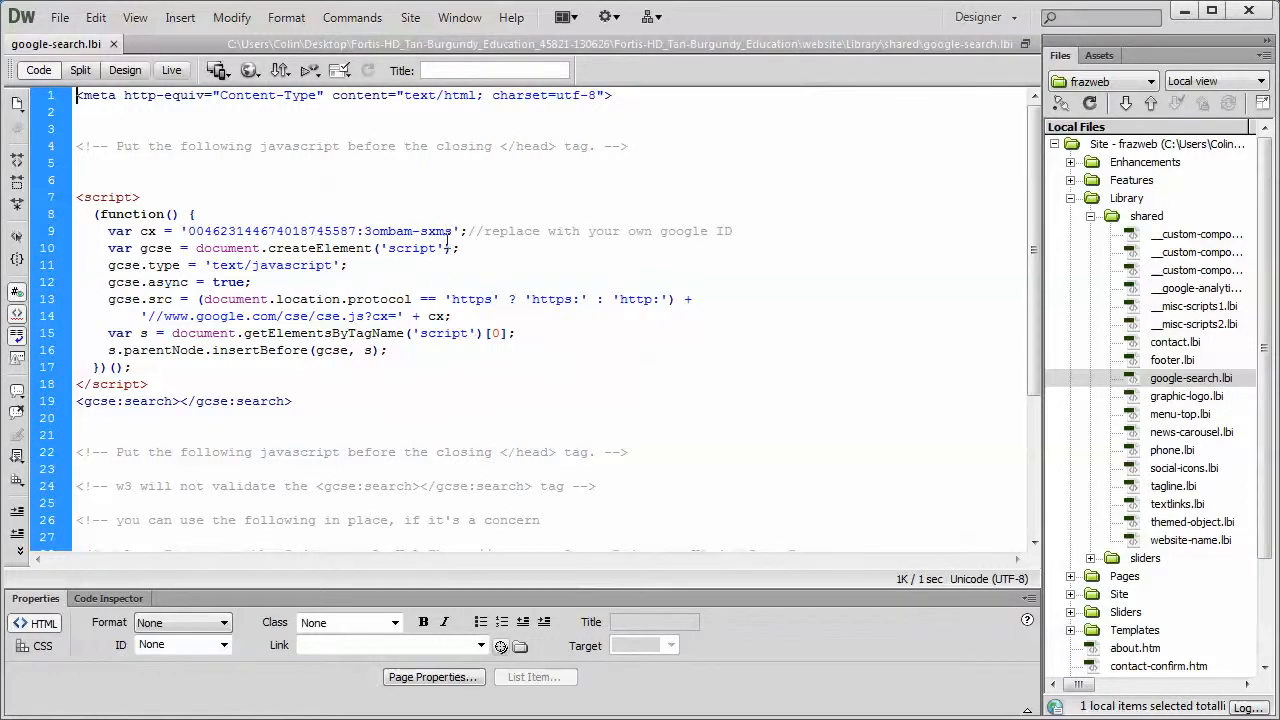
# Step: Select the old Google search engine ID in the cx variable on line 9
pyautogui.doubleClick(315, 231)
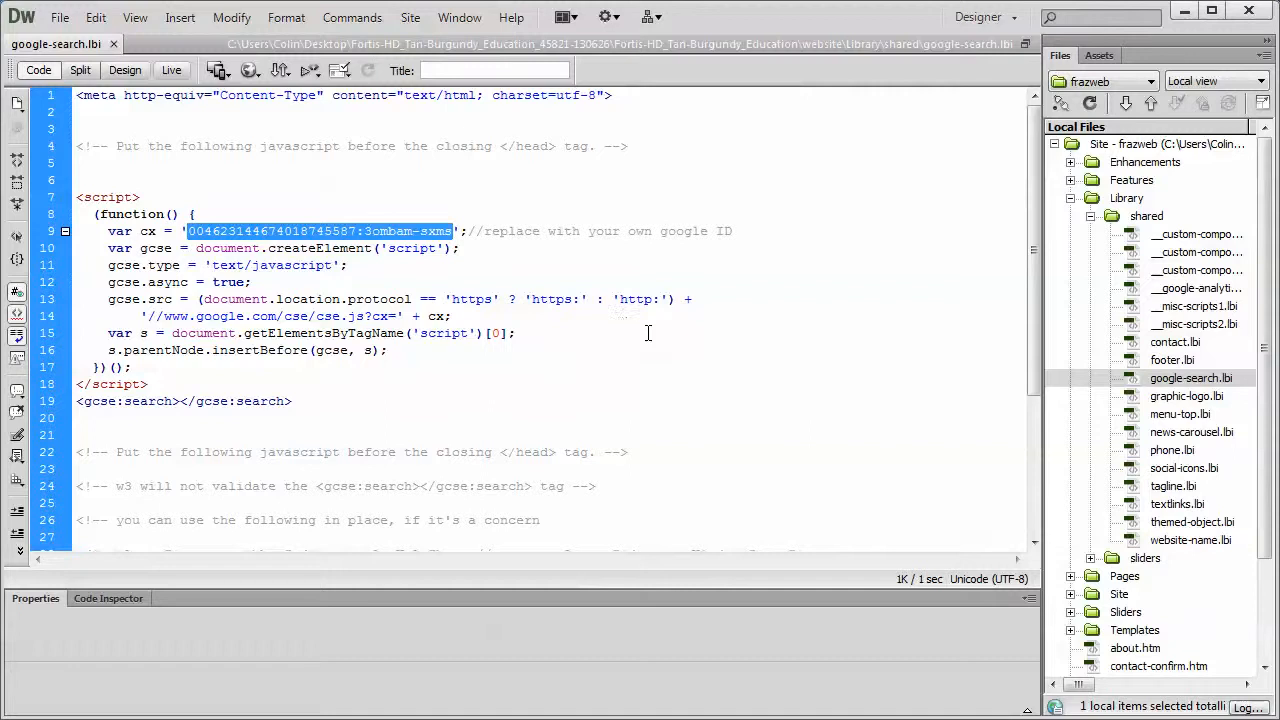
pyautogui.moveTo(625, 318)
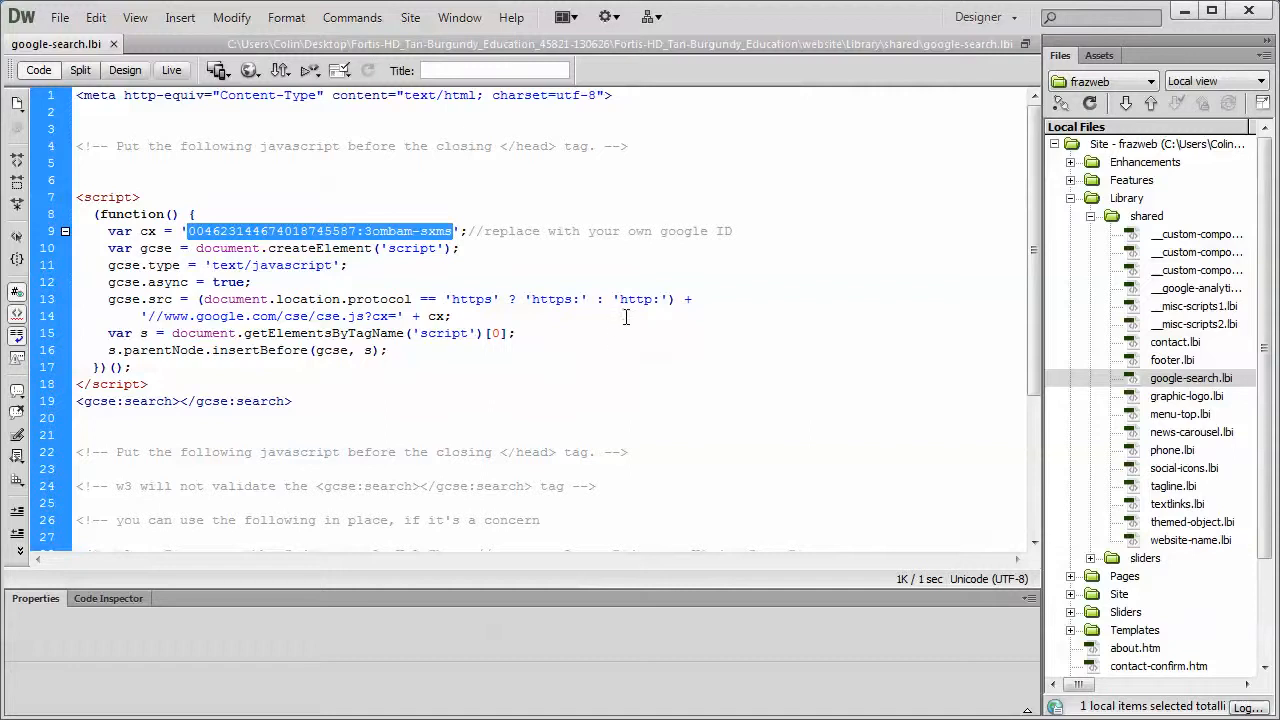
pyautogui.scroll(-3)
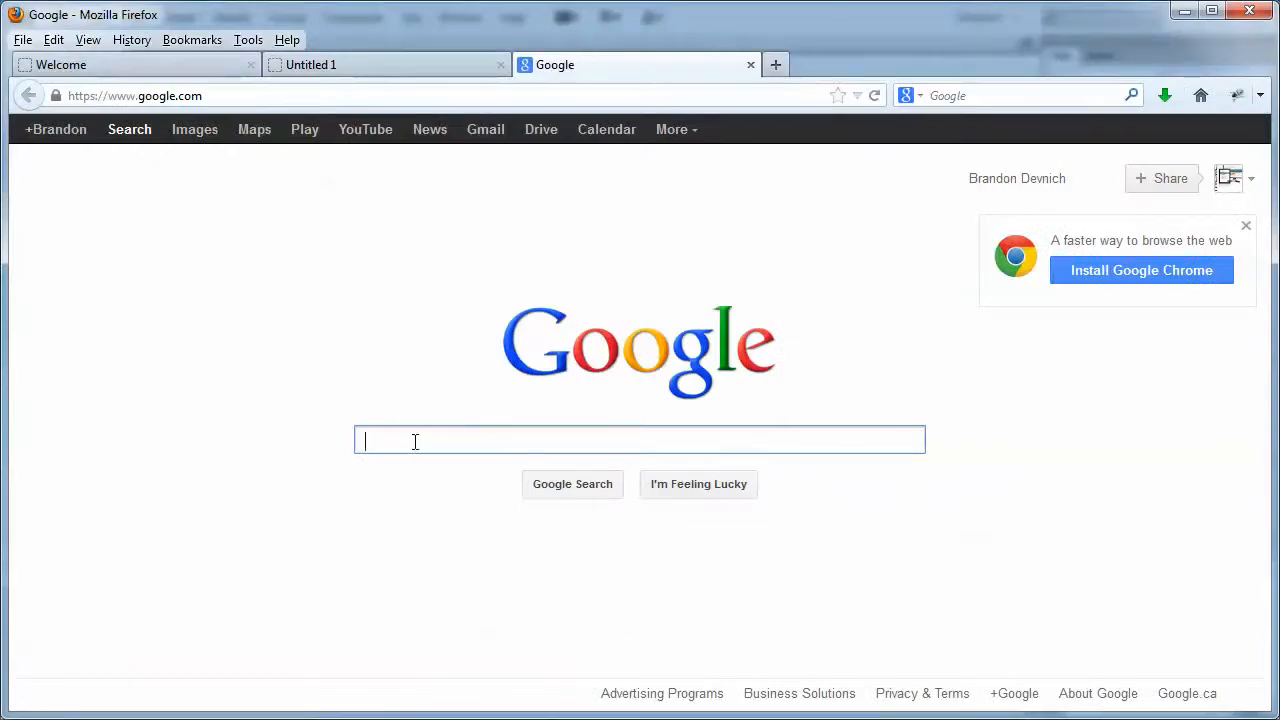
# Step: Reach Google Custom Search's Edit search engines page via a 'google cs' search
pyautogui.write('google cse')
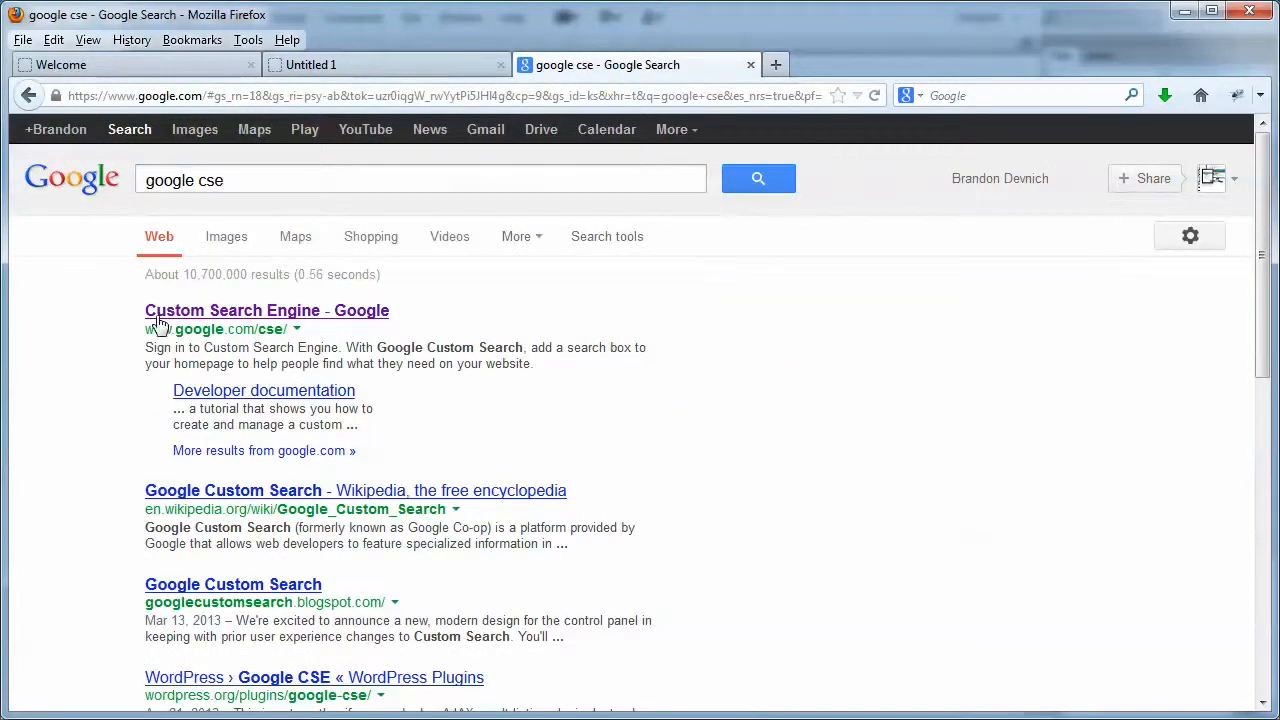
pyautogui.moveTo(367, 320)
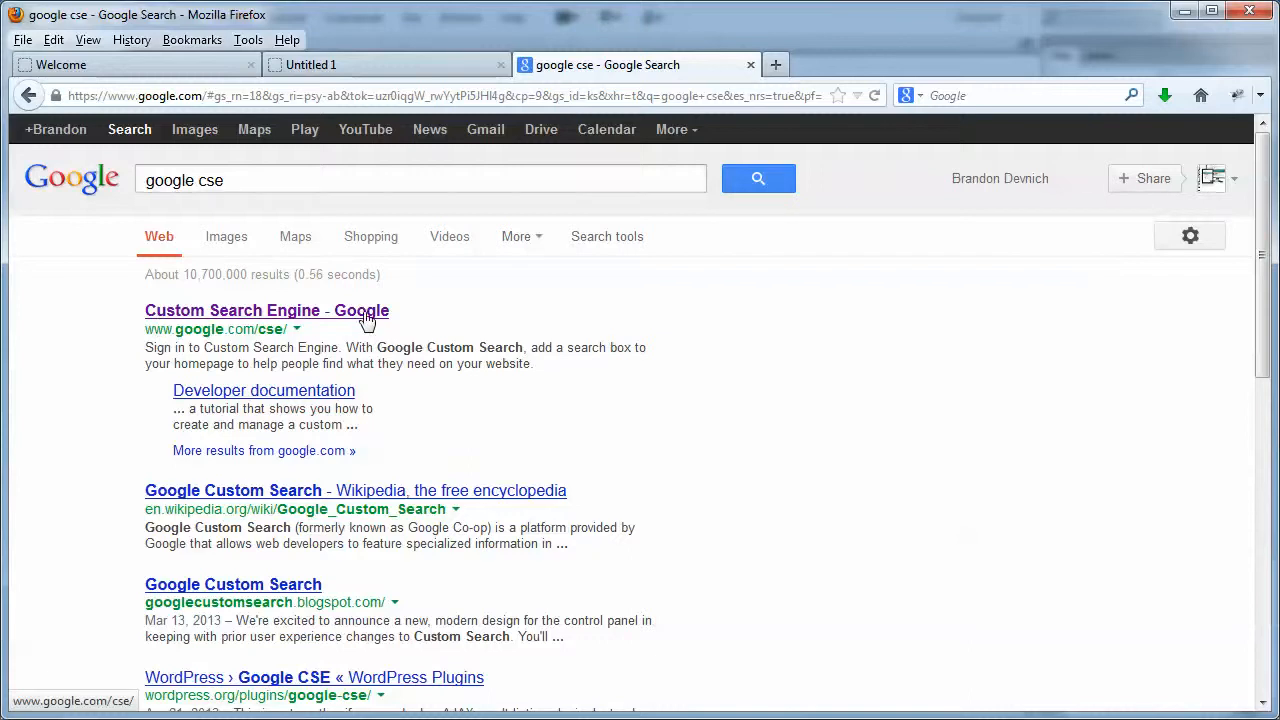
pyautogui.click(267, 310)
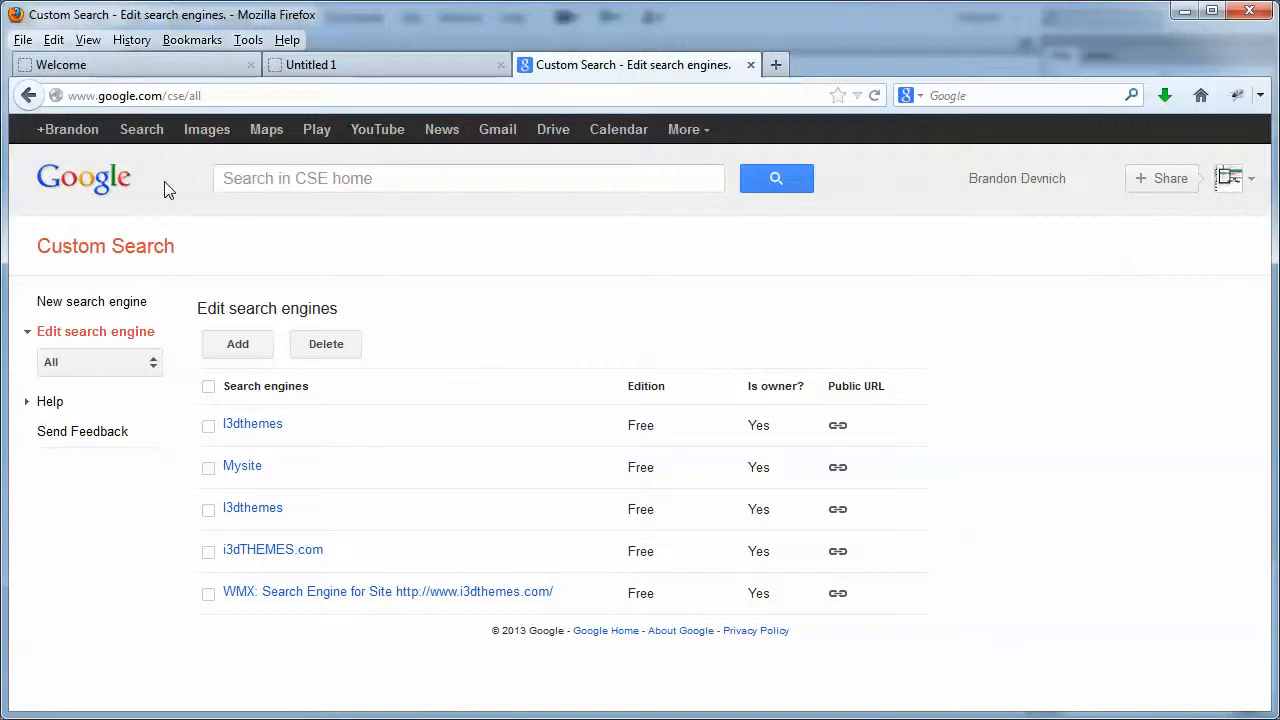
pyautogui.moveTo(850, 682)
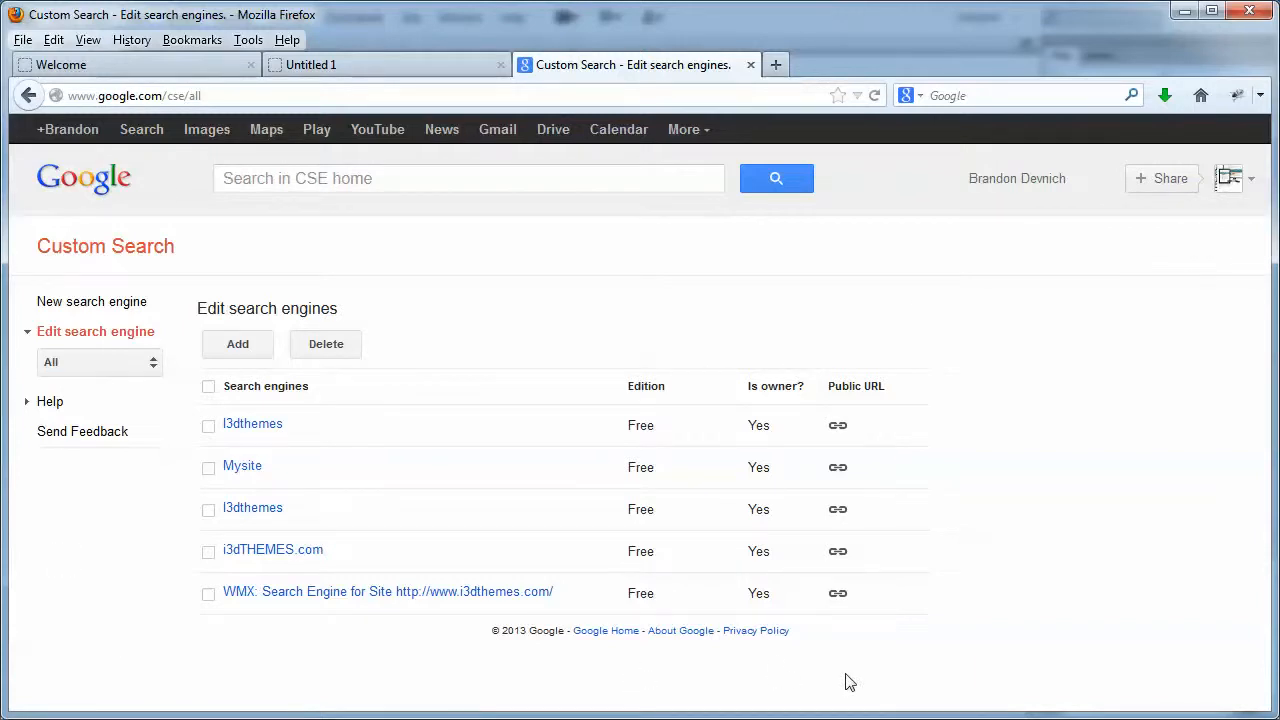
pyautogui.moveTo(84, 610)
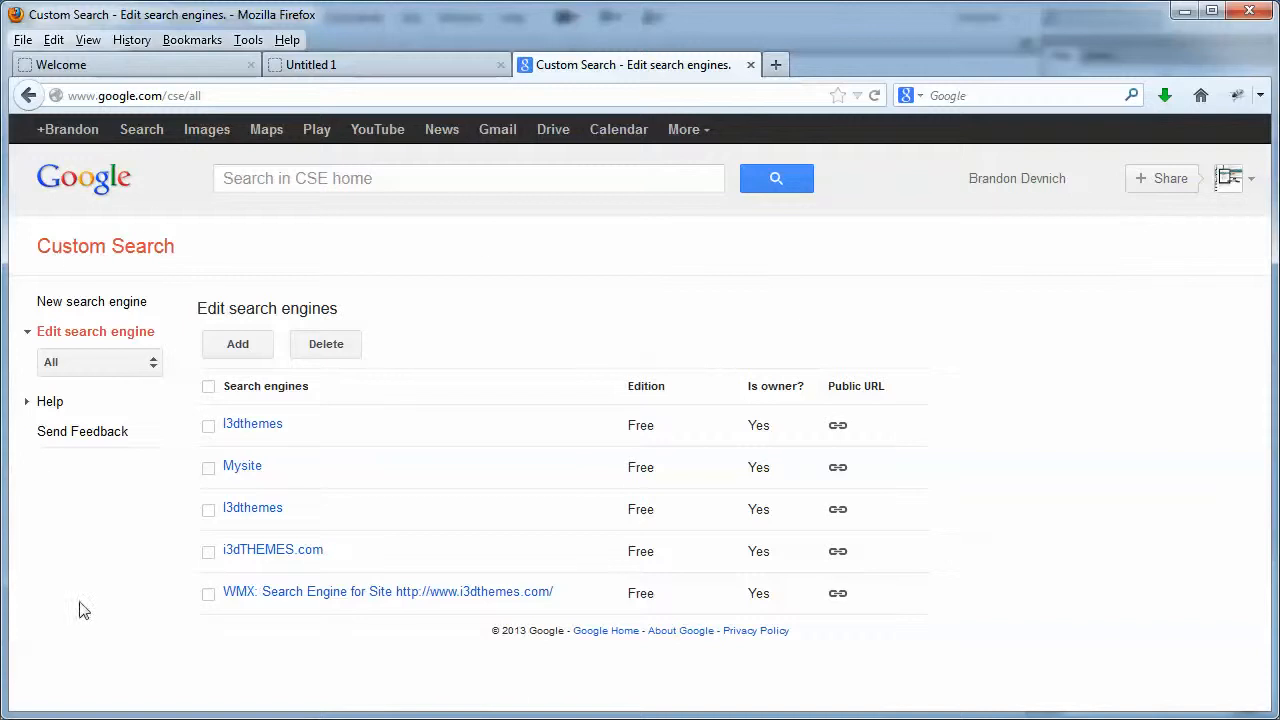
pyautogui.moveTo(665, 671)
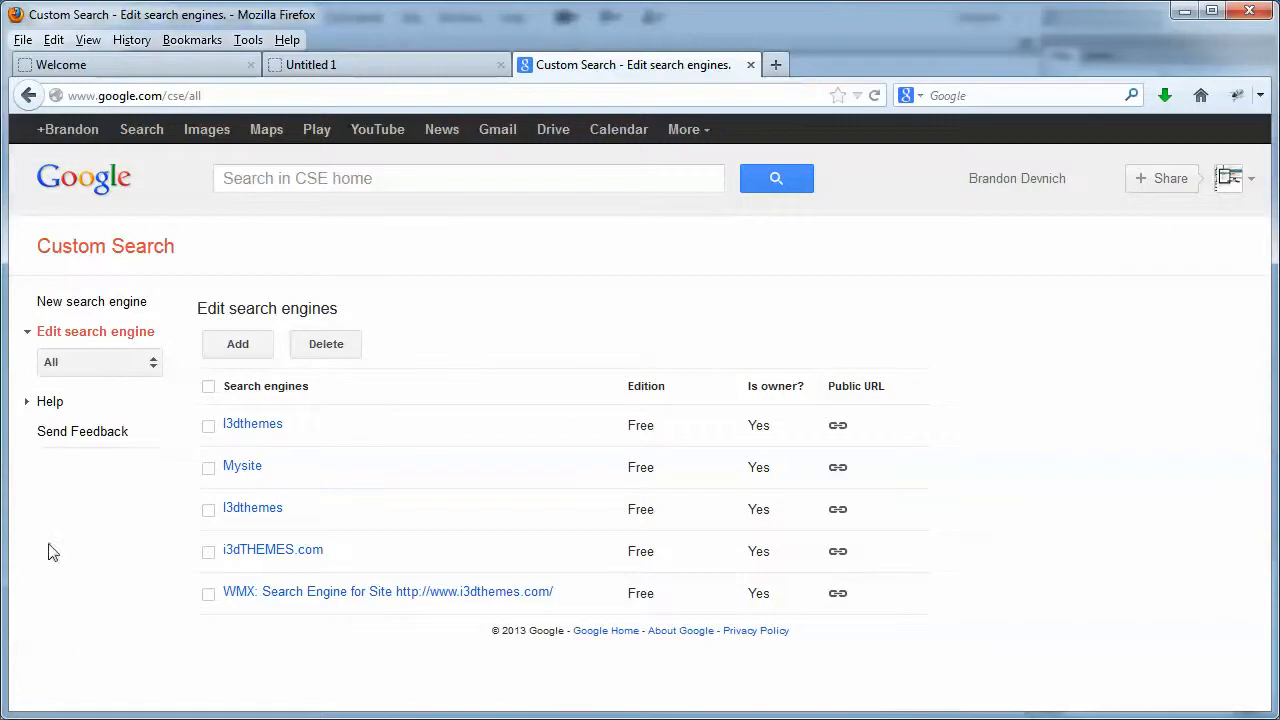
pyautogui.moveTo(170, 480)
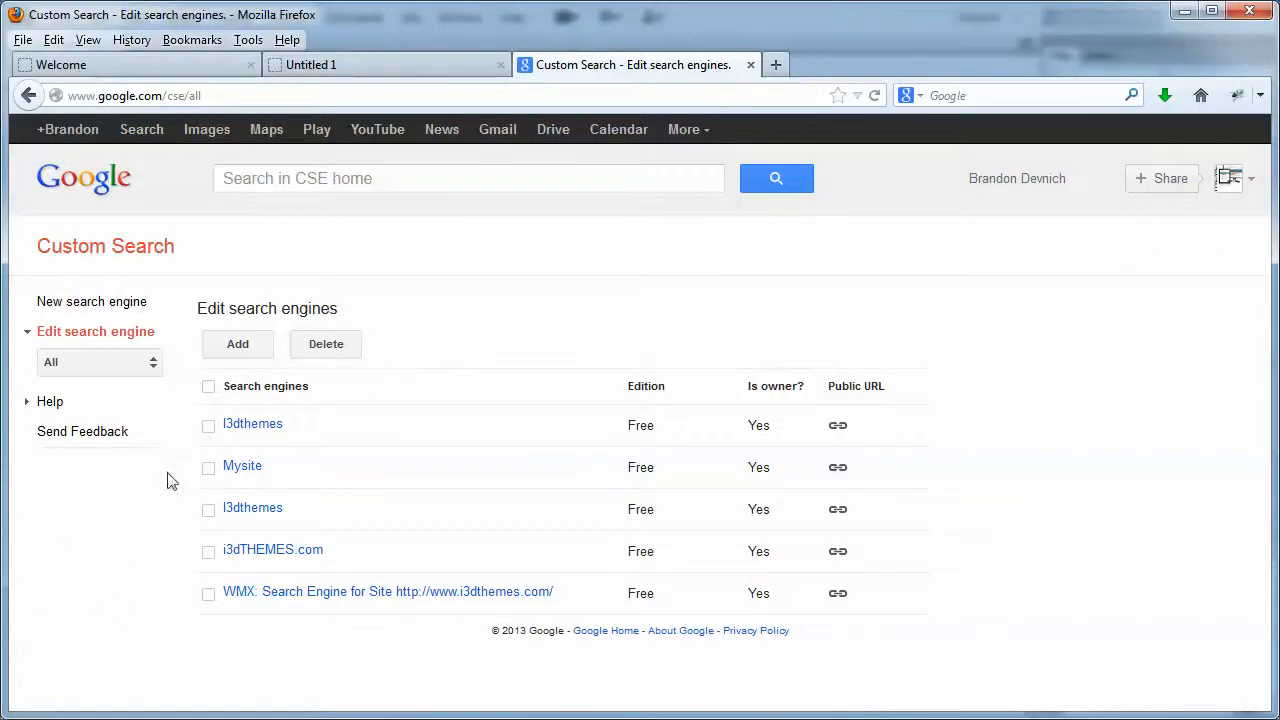
pyautogui.moveTo(239, 225)
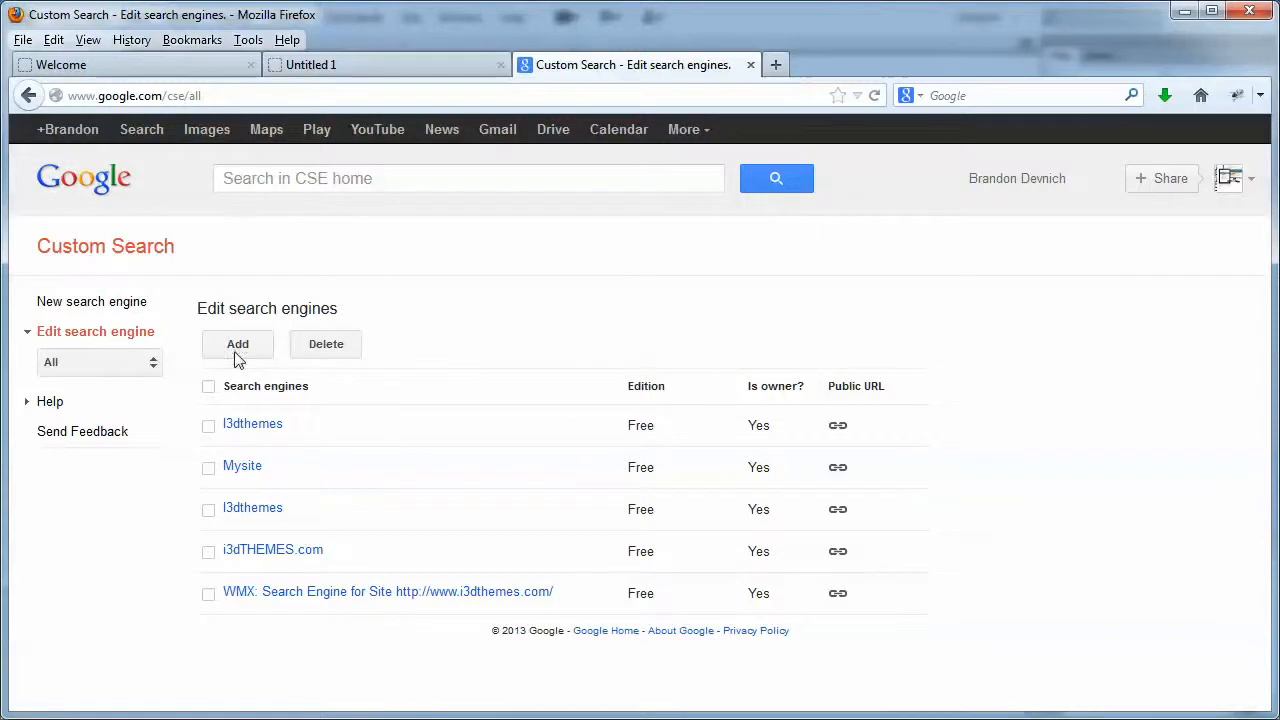
pyautogui.click(237, 343)
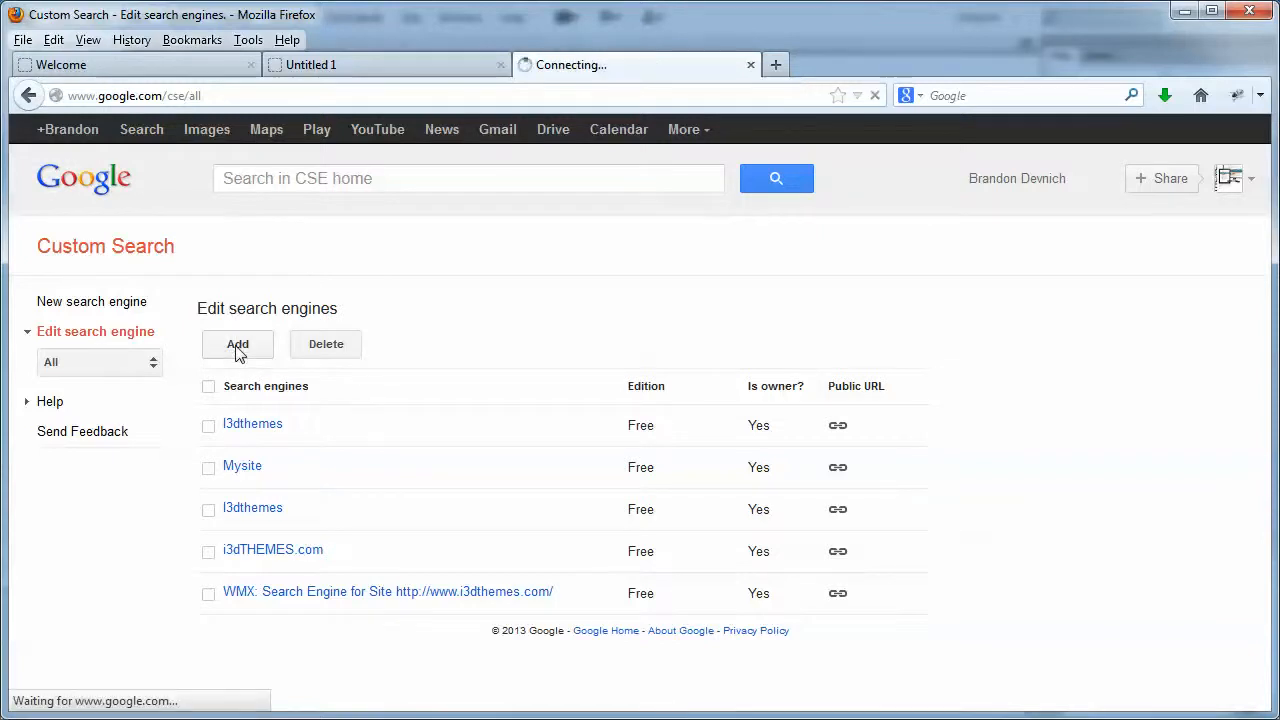
pyautogui.click(237, 344)
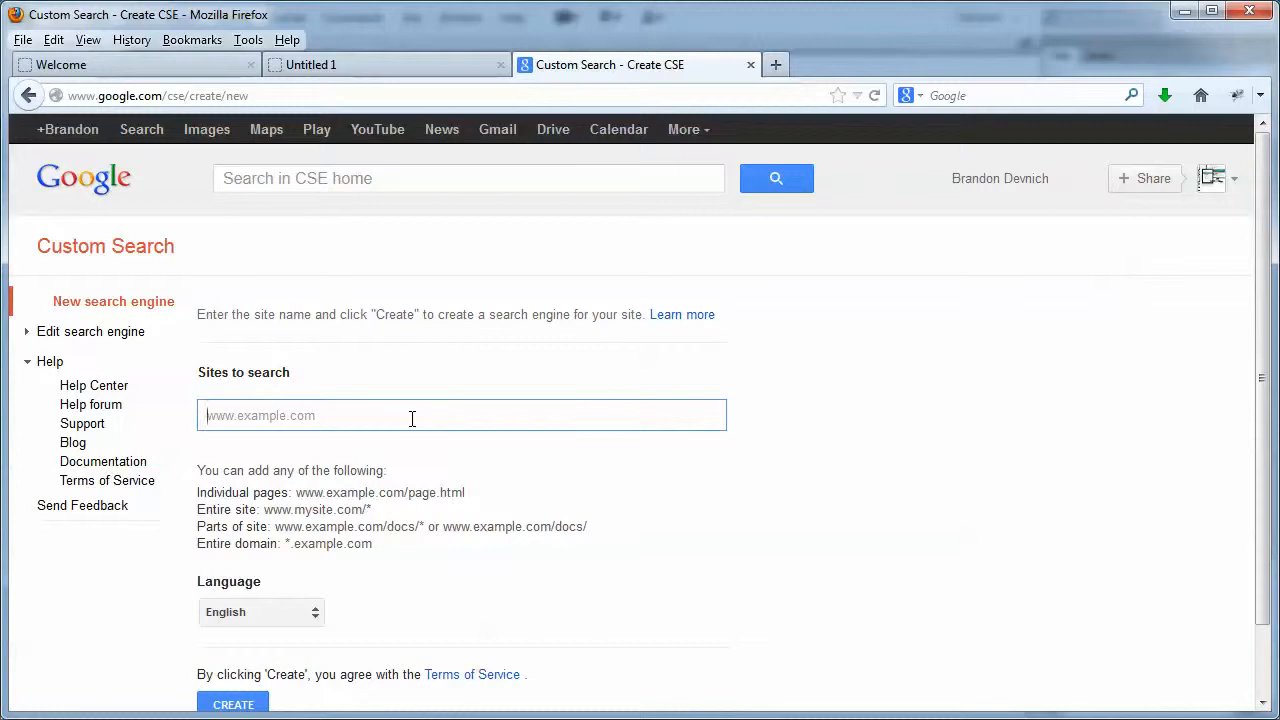
pyautogui.write('www.i3dthemes.com')
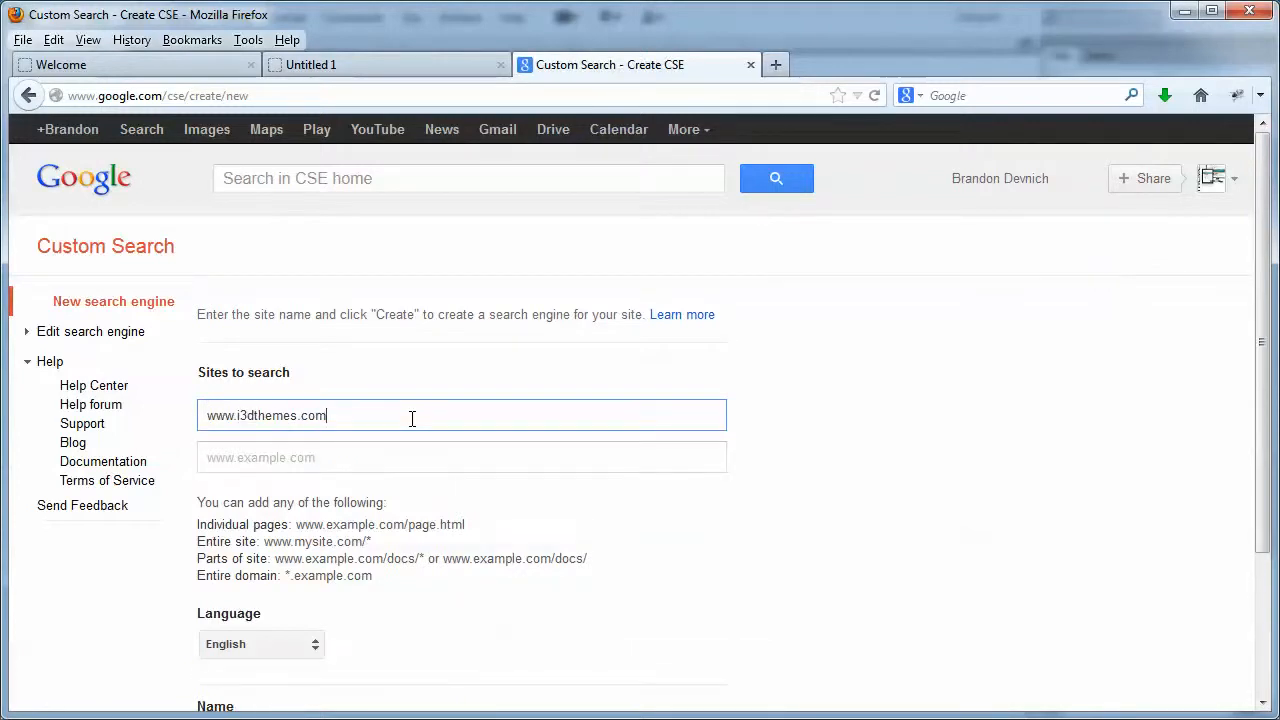
pyautogui.click(461, 457)
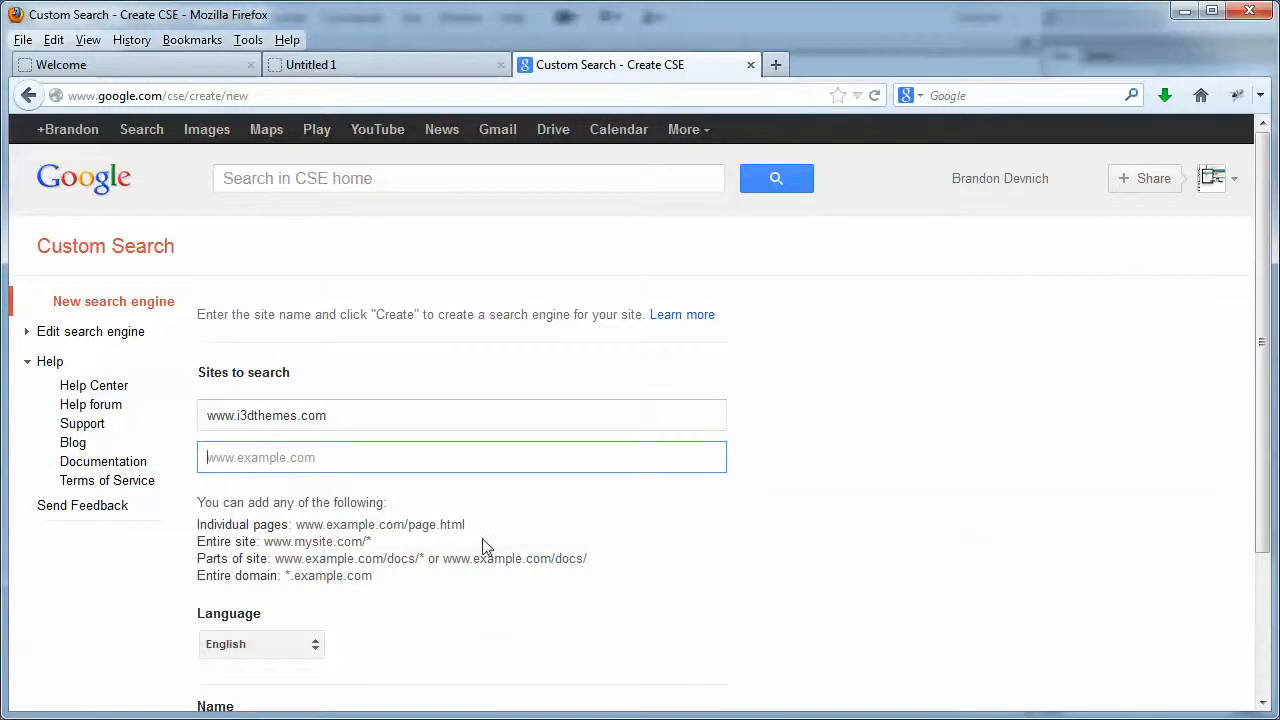
pyautogui.scroll(-3)
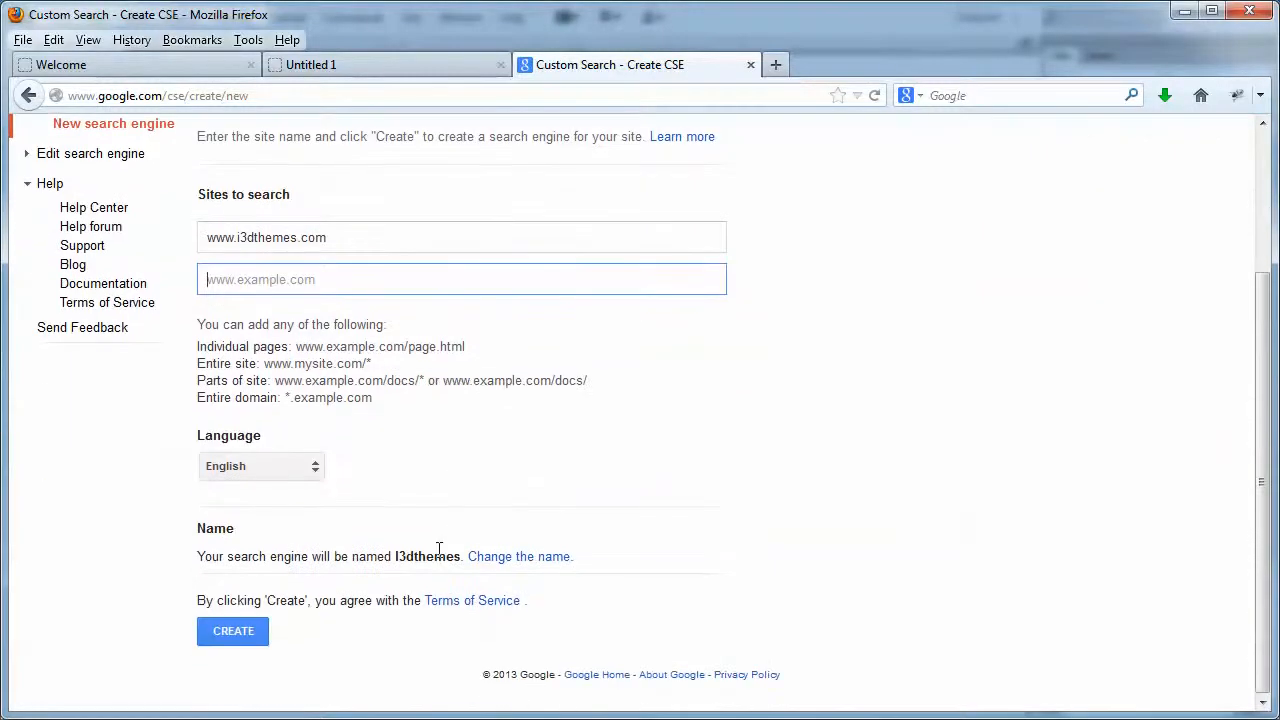
pyautogui.moveTo(472, 512)
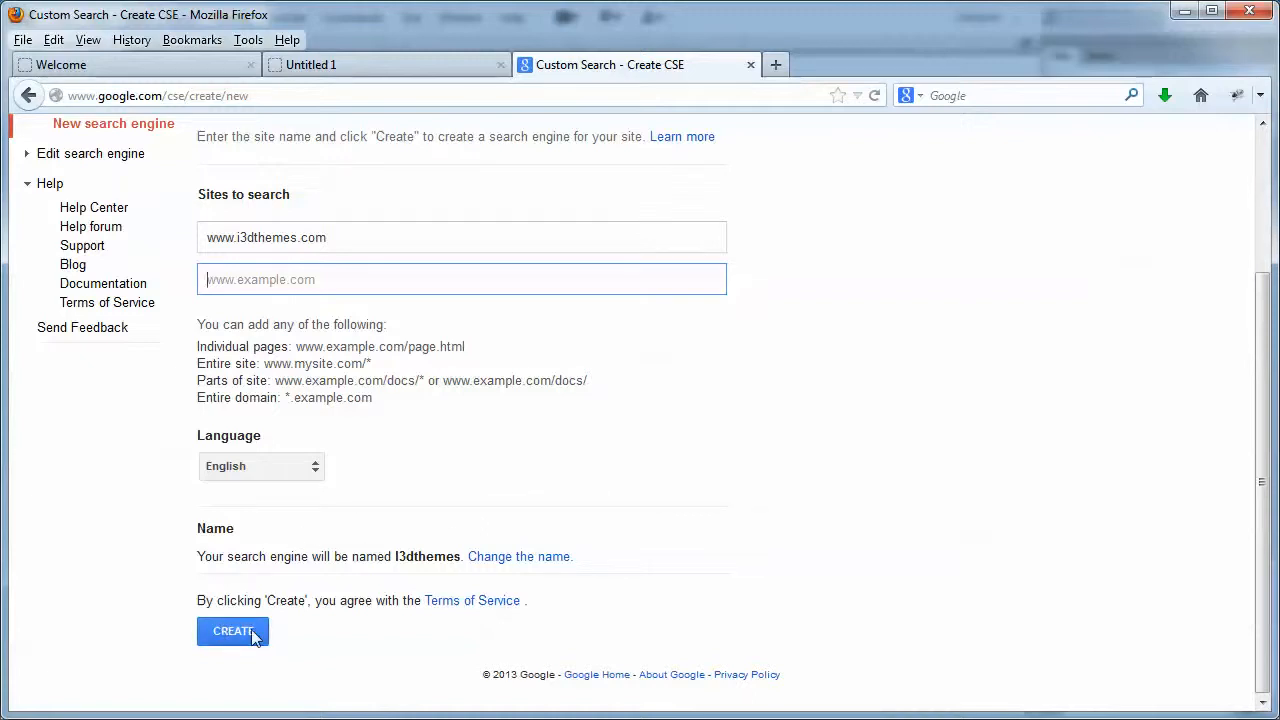
pyautogui.click(233, 631)
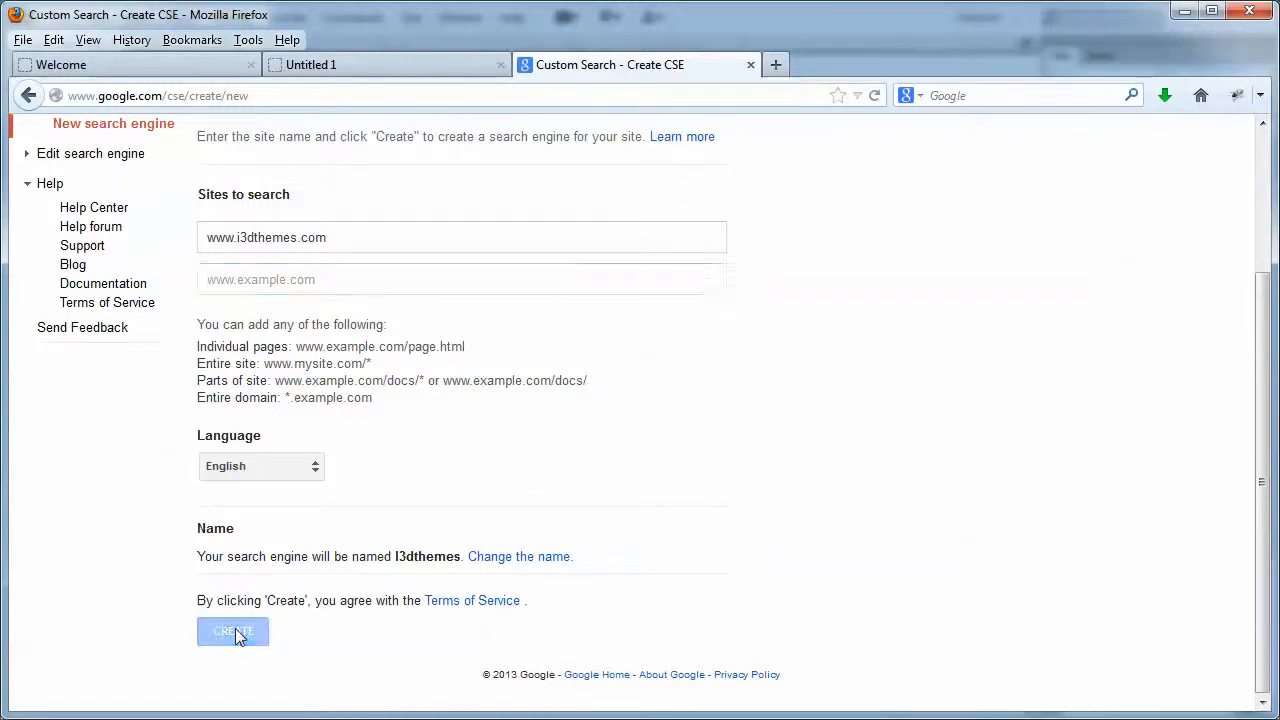
pyautogui.click(232, 631)
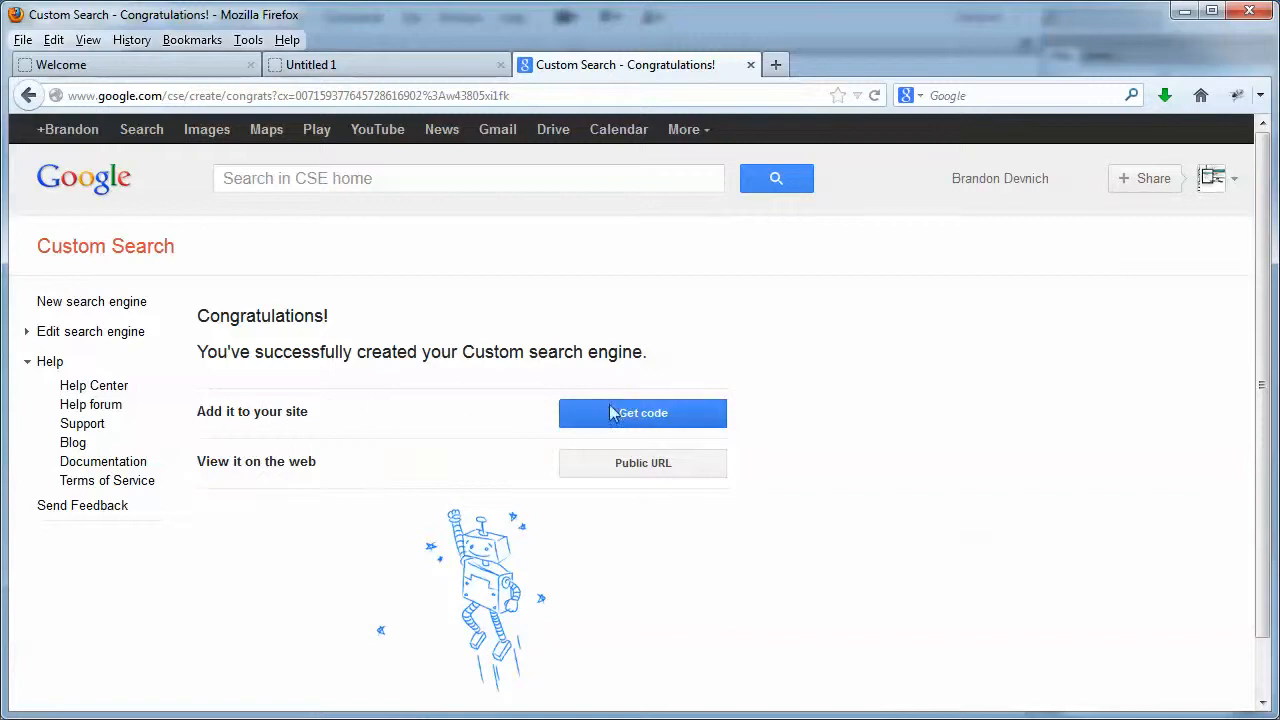
# Step: Get the new engine's embed code and select the whole script for copying
pyautogui.click(642, 412)
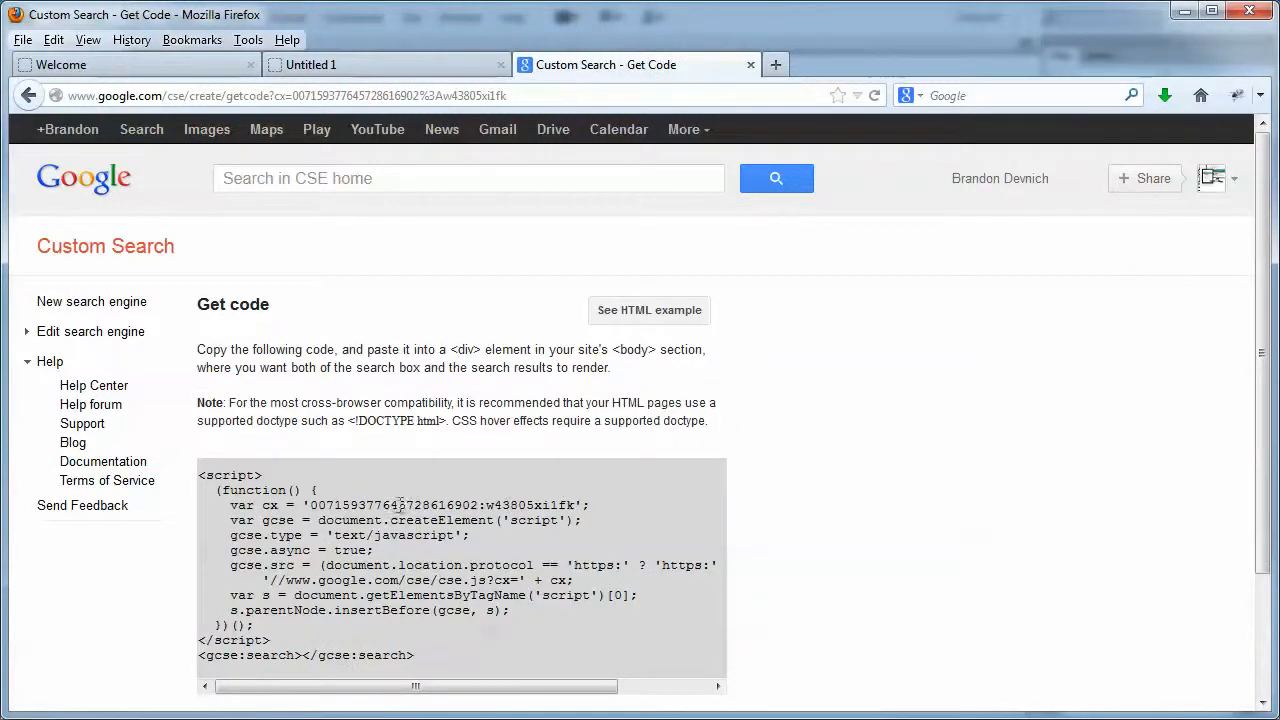
pyautogui.moveTo(340, 505); pyautogui.dragTo(575, 505)
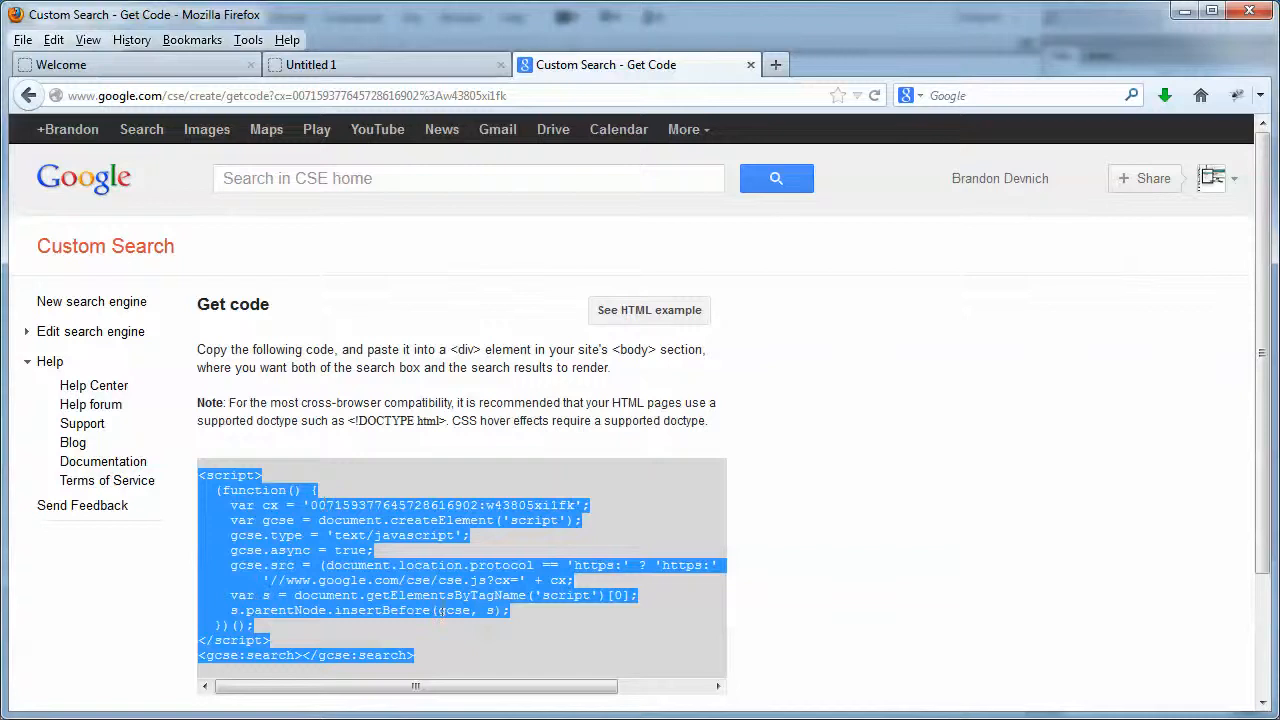
pyautogui.scroll(-3)
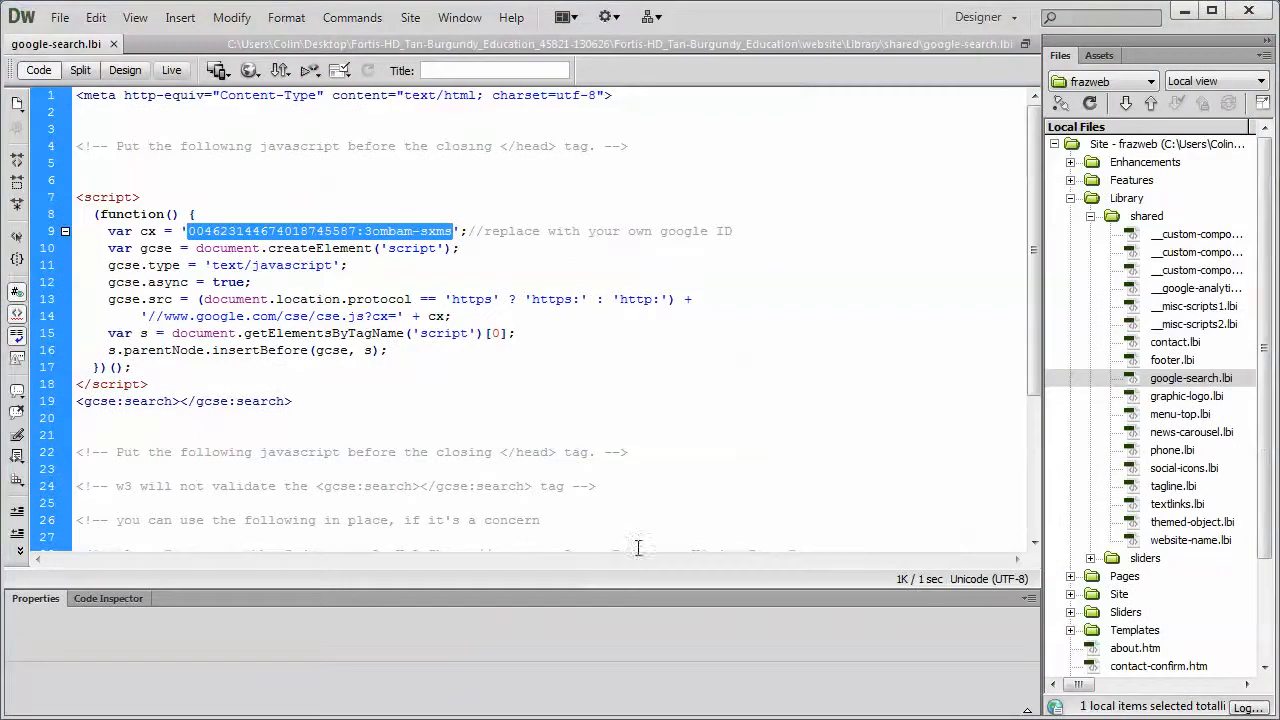
# Step: Paste the embed script at the end of google-search.lbi and copy its new cx key value
pyautogui.scroll(-3)
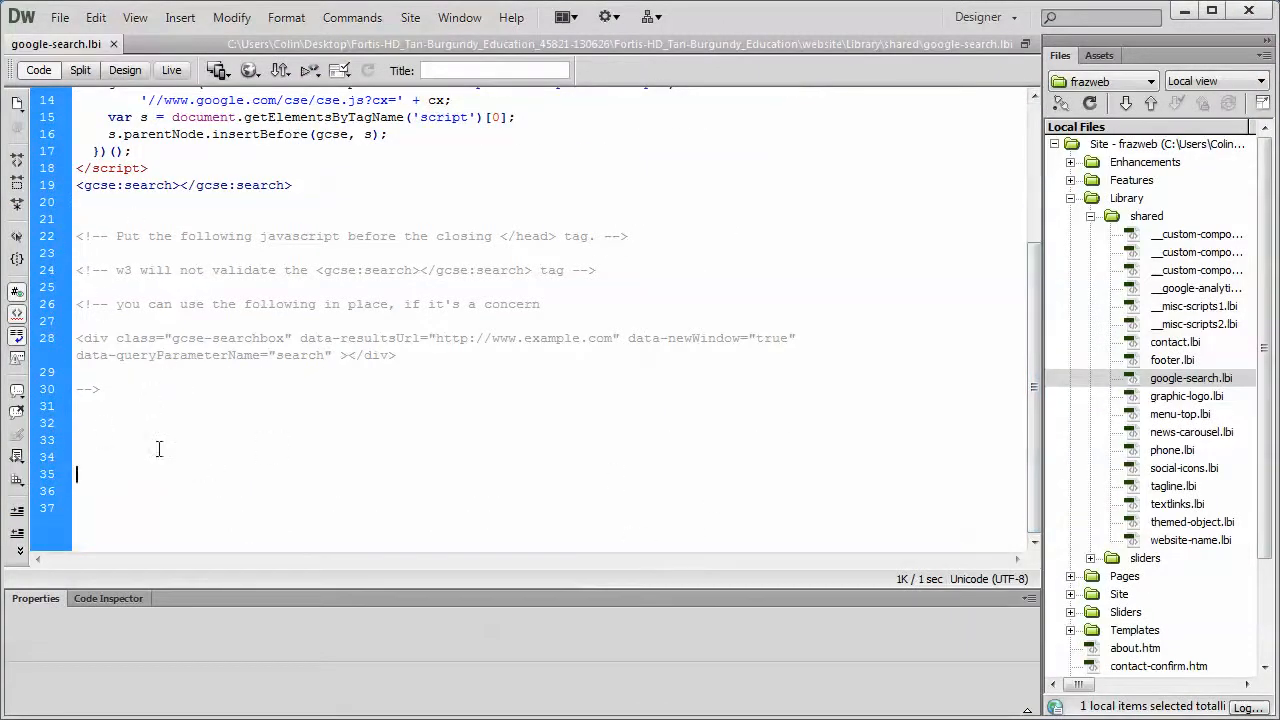
pyautogui.rightClick(159, 448)
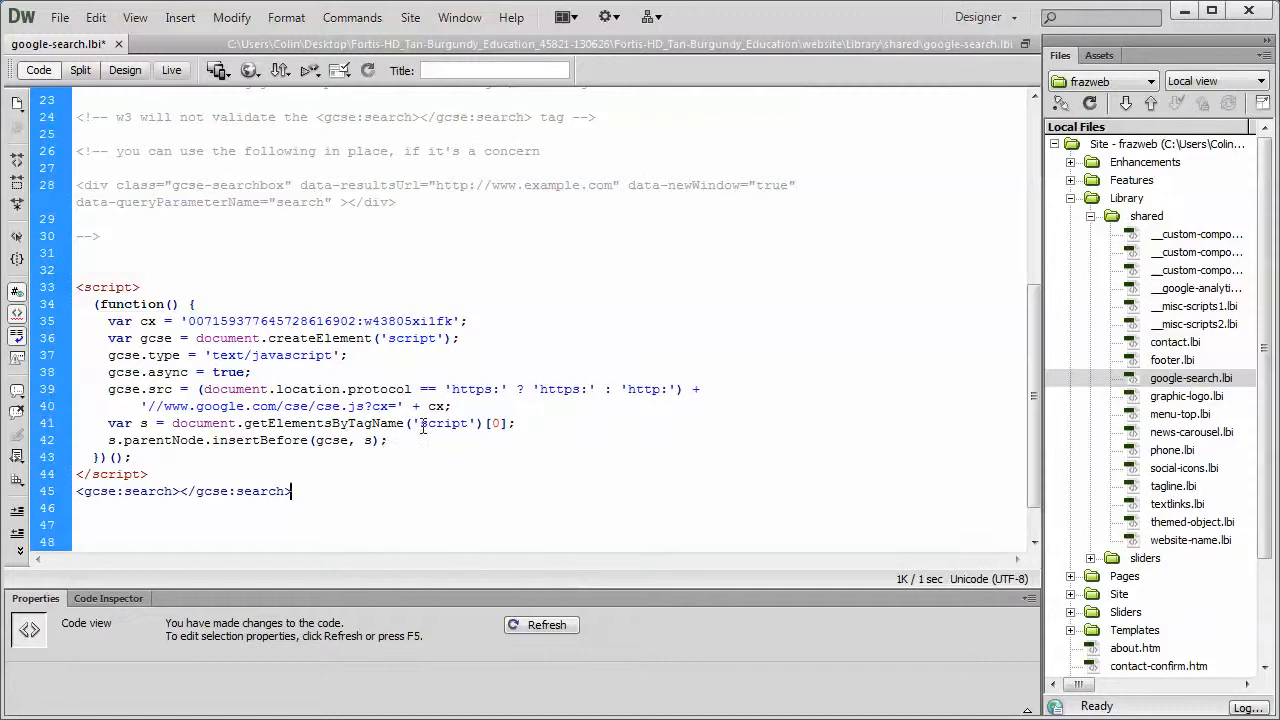
pyautogui.doubleClick(400, 321)
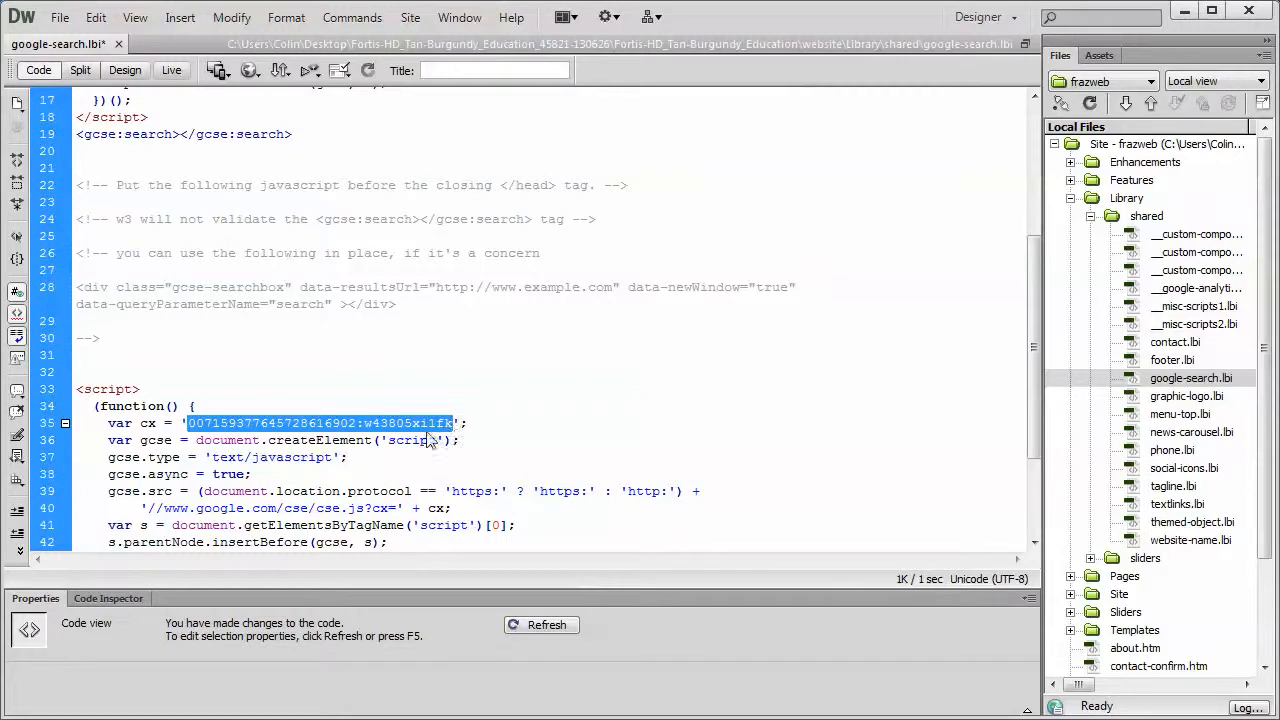
pyautogui.rightClick(430, 440)
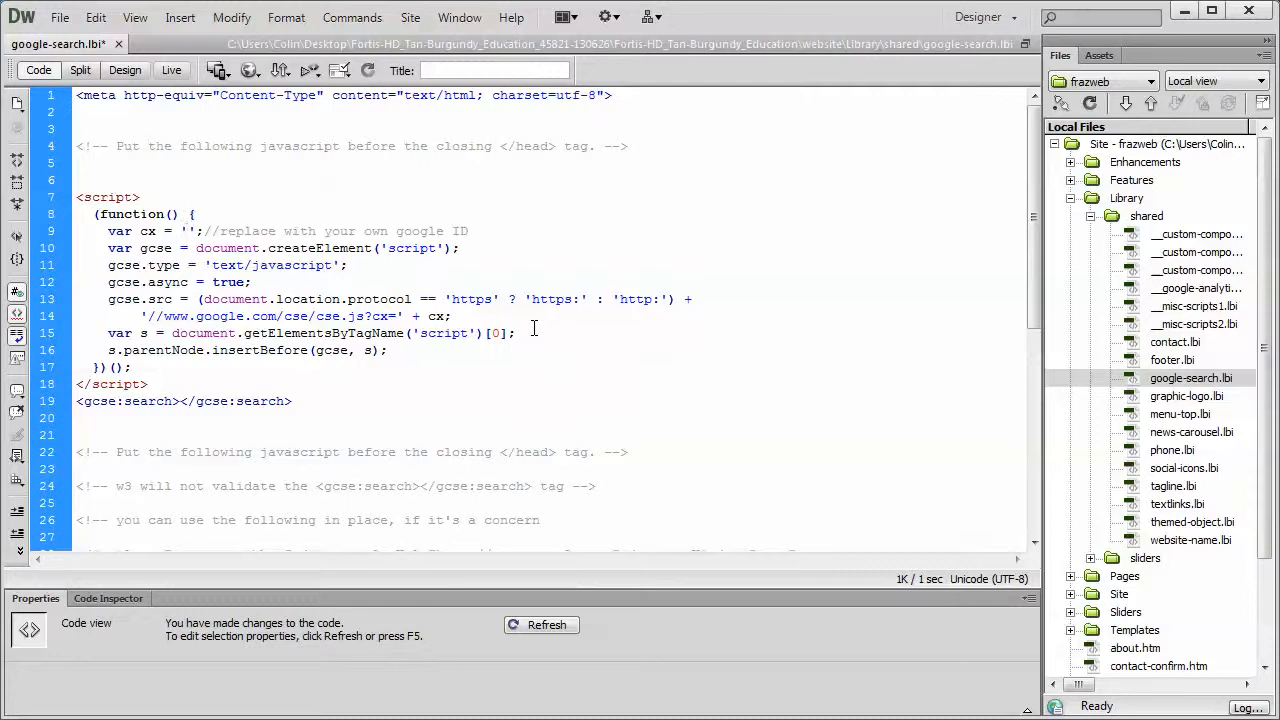
pyautogui.click(186, 231)
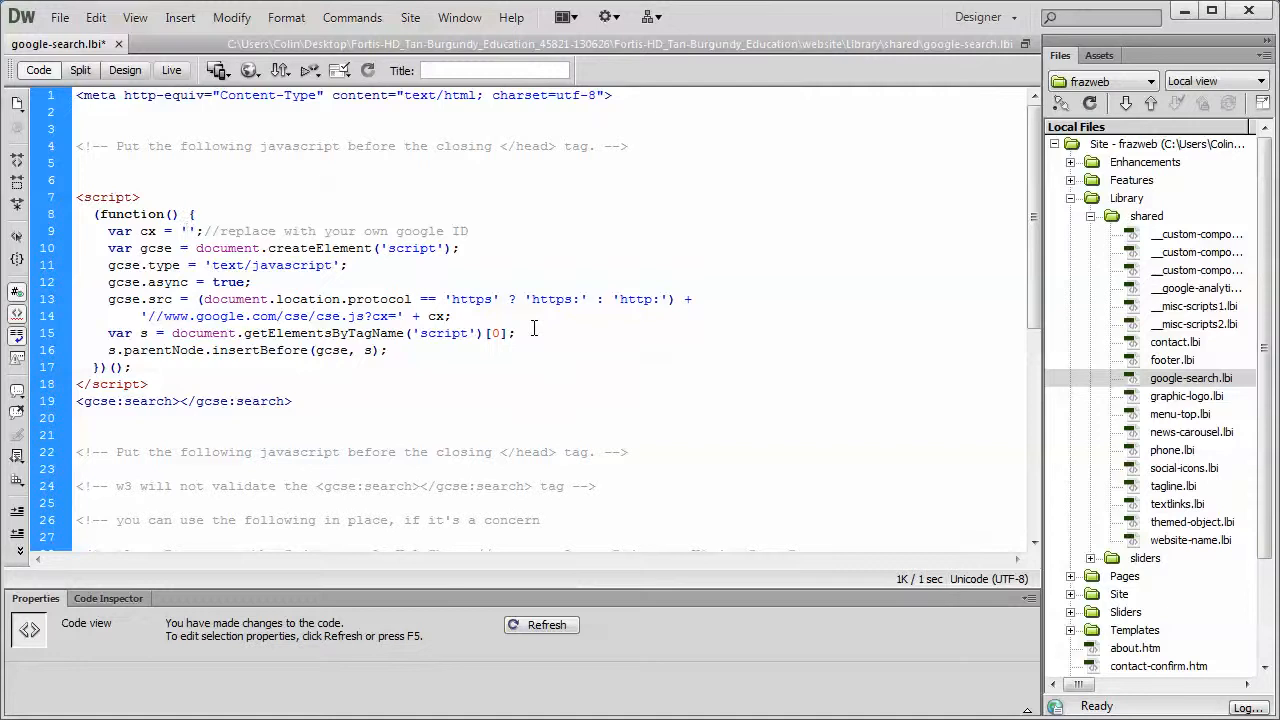
pyautogui.click(95, 17)
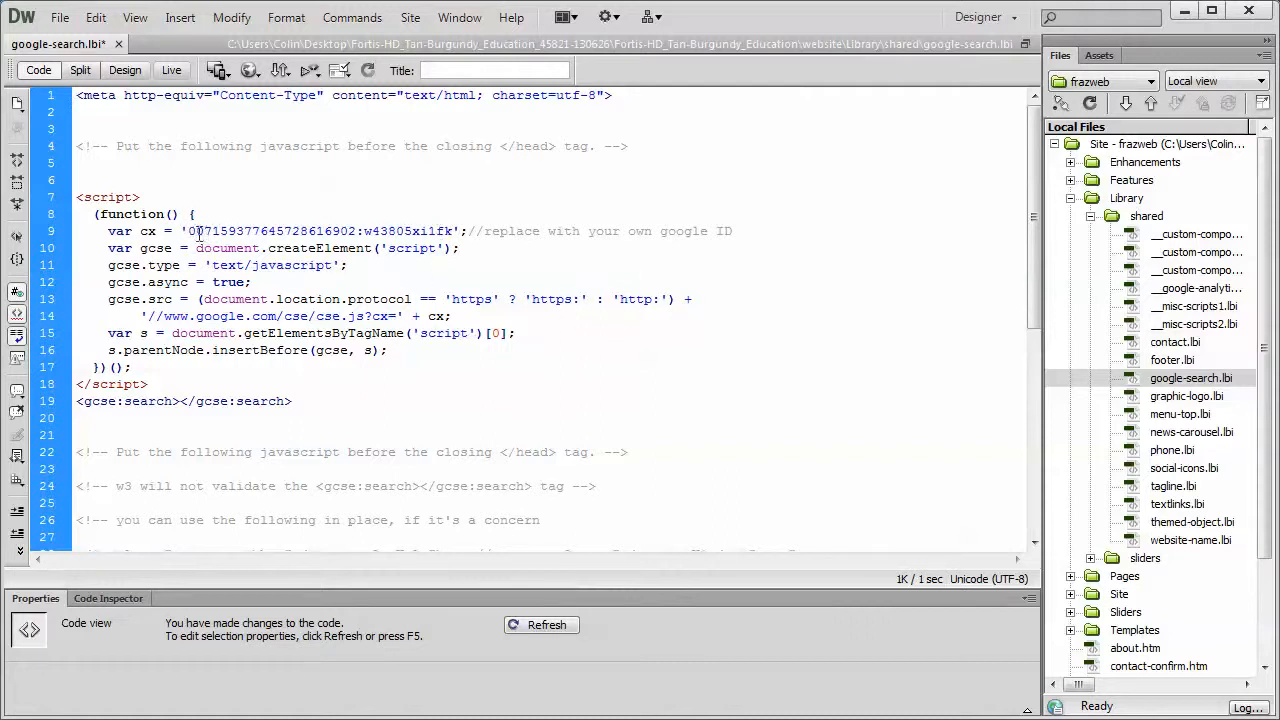
pyautogui.scroll(-3)
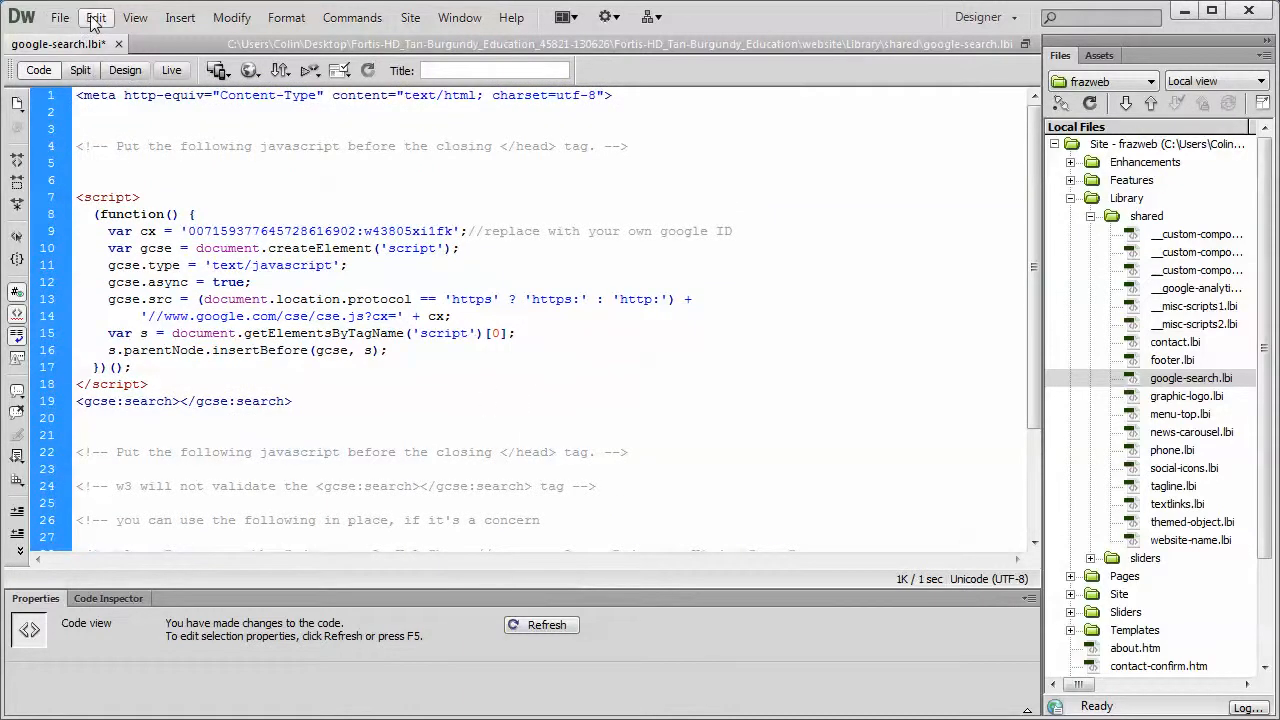
pyautogui.click(96, 17)
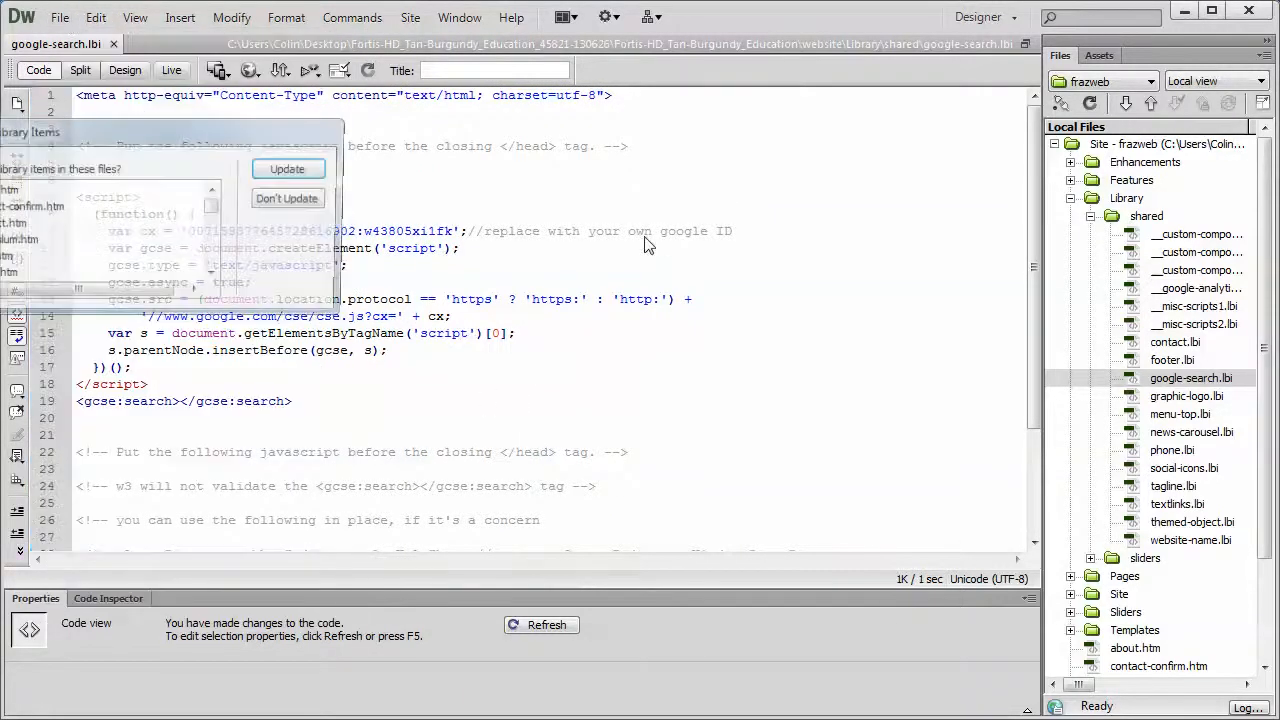
pyautogui.click(288, 168)
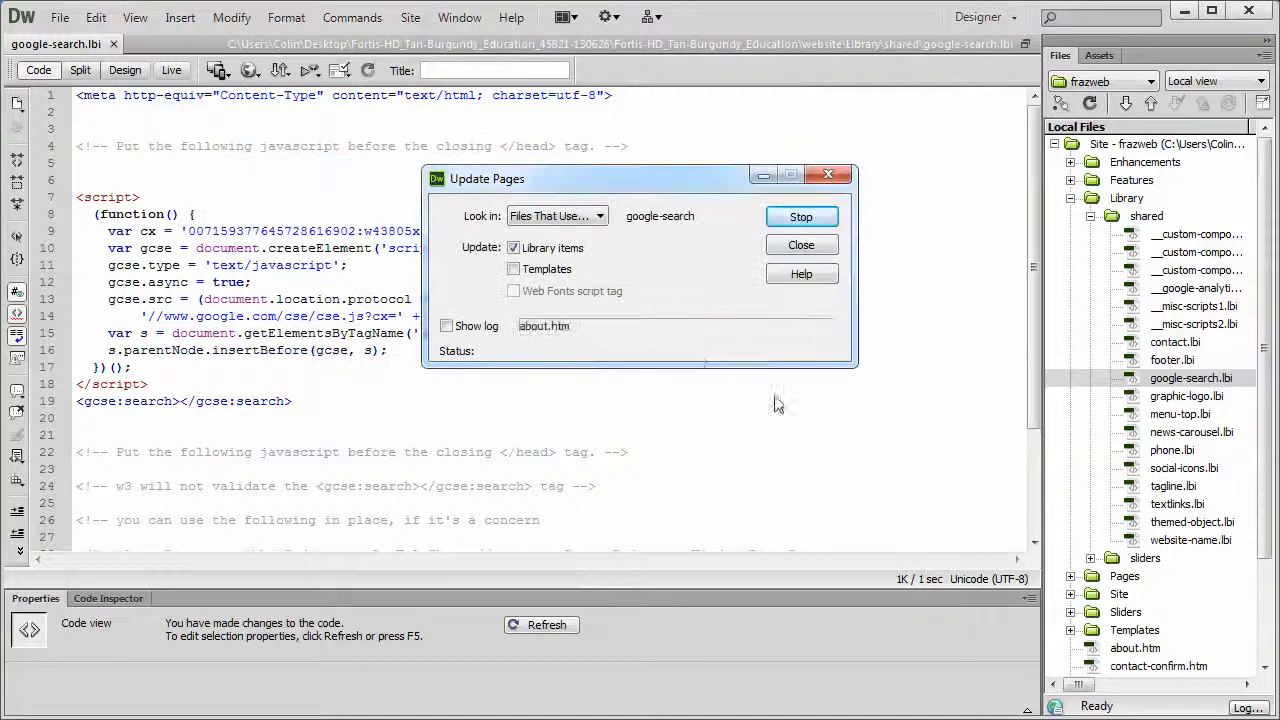